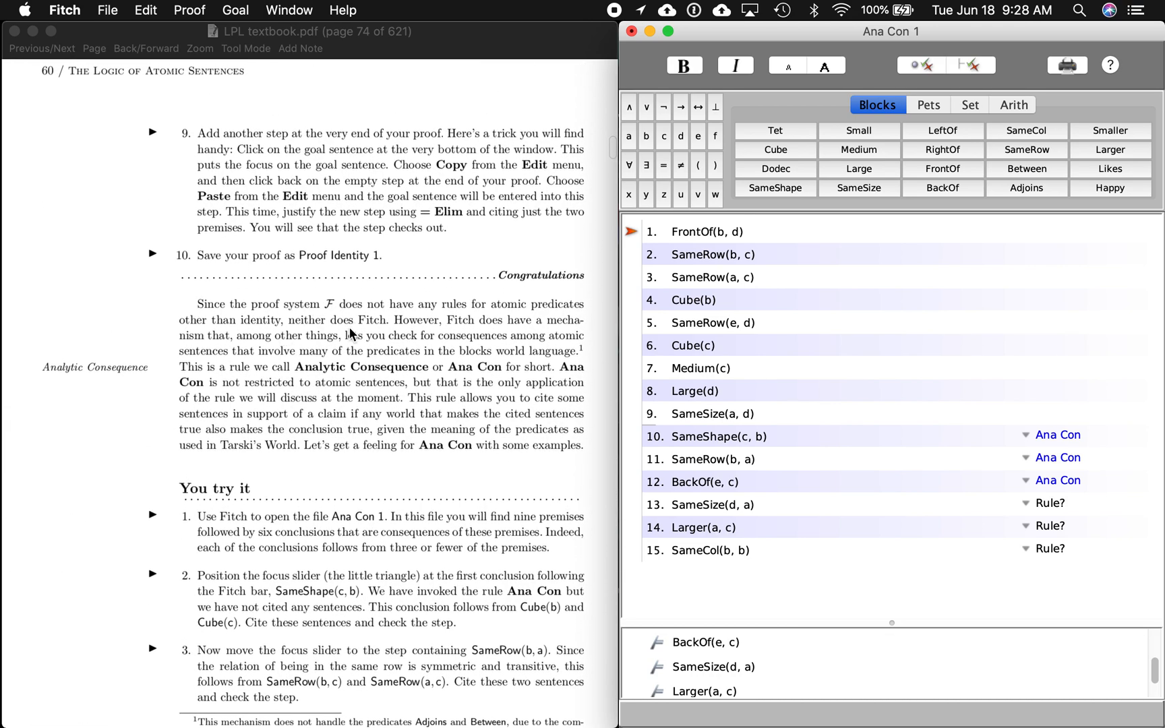
mouse_move(385, 456)
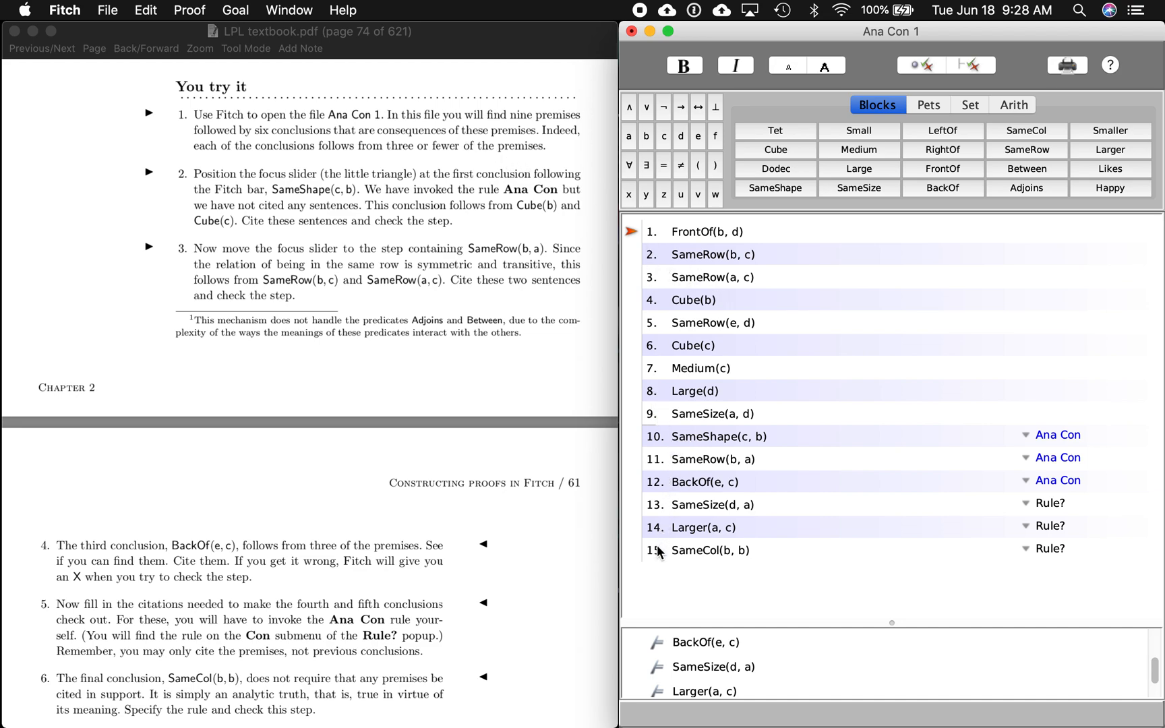
mouse_move(634, 239)
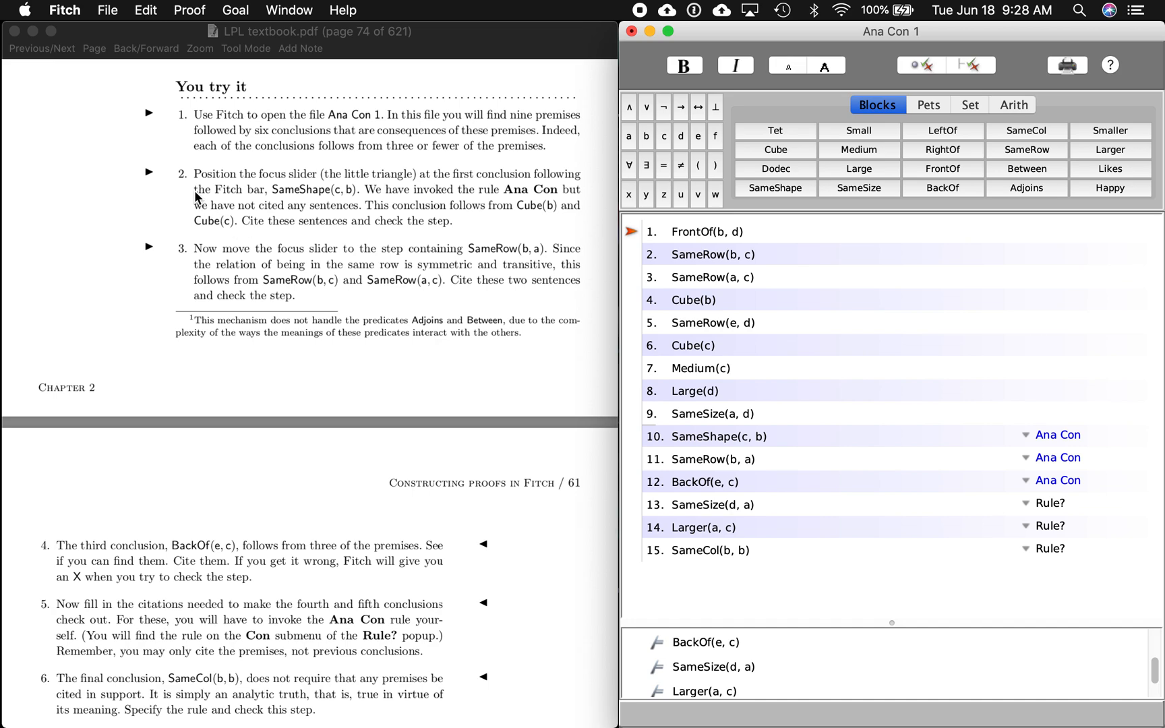
mouse_move(225, 195)
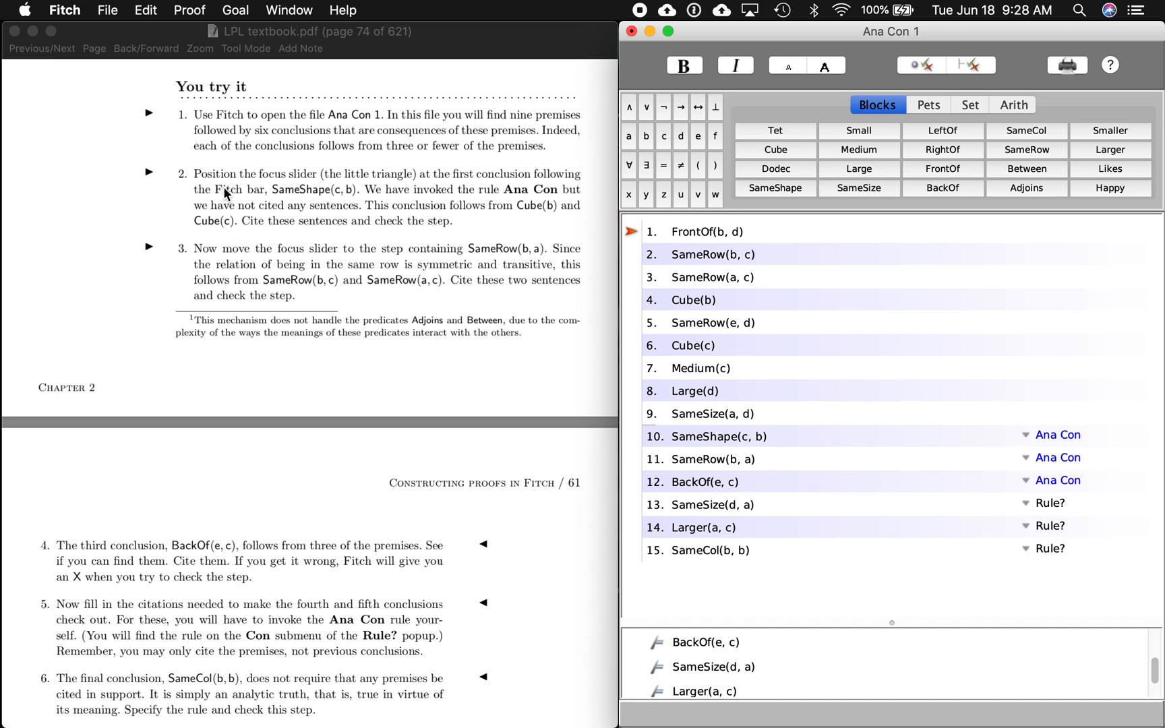
mouse_move(420, 201)
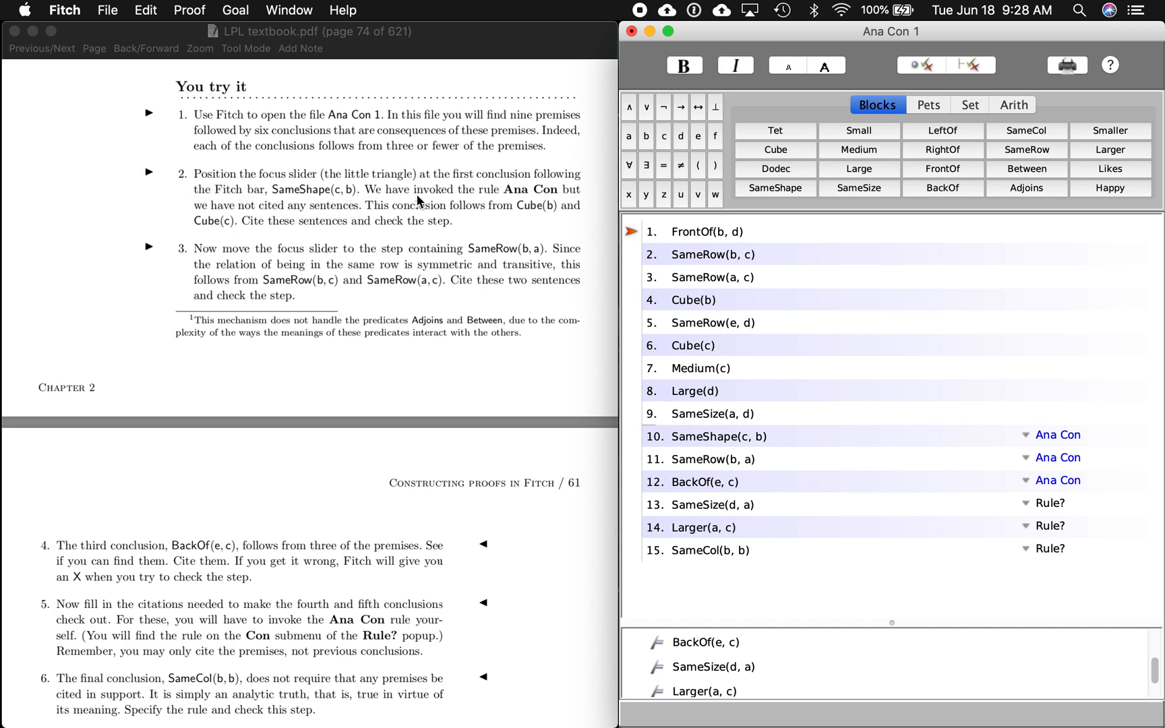
mouse_move(538, 224)
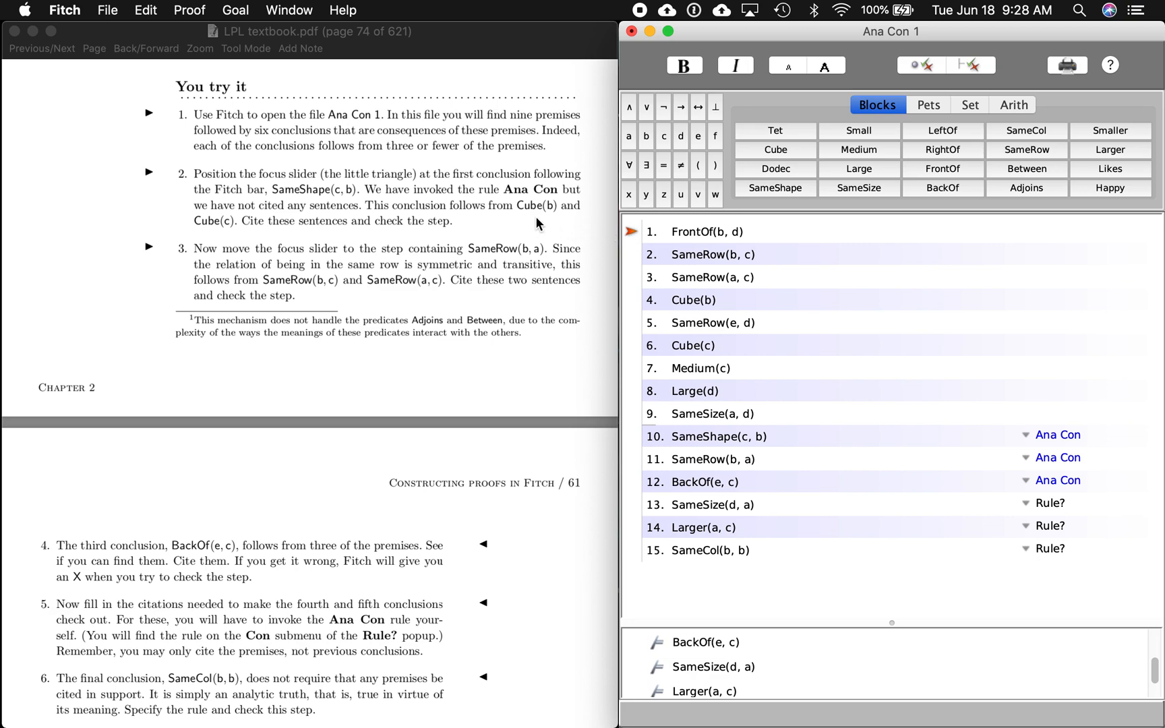
mouse_move(517, 245)
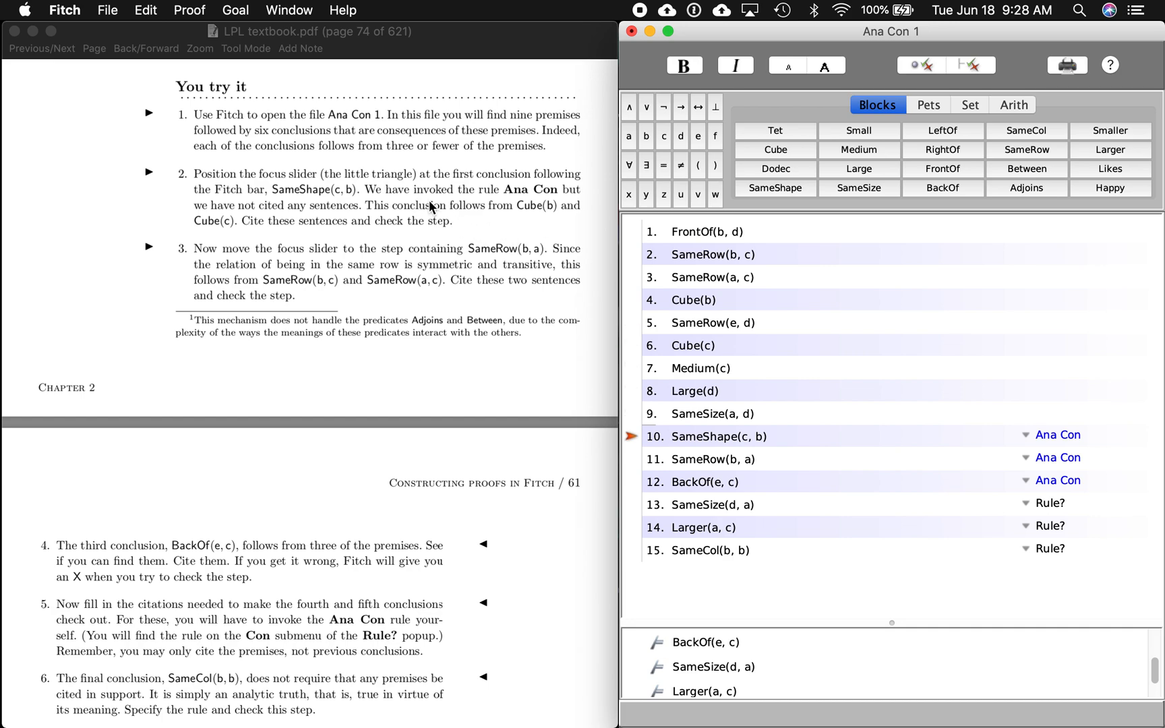
mouse_move(820, 443)
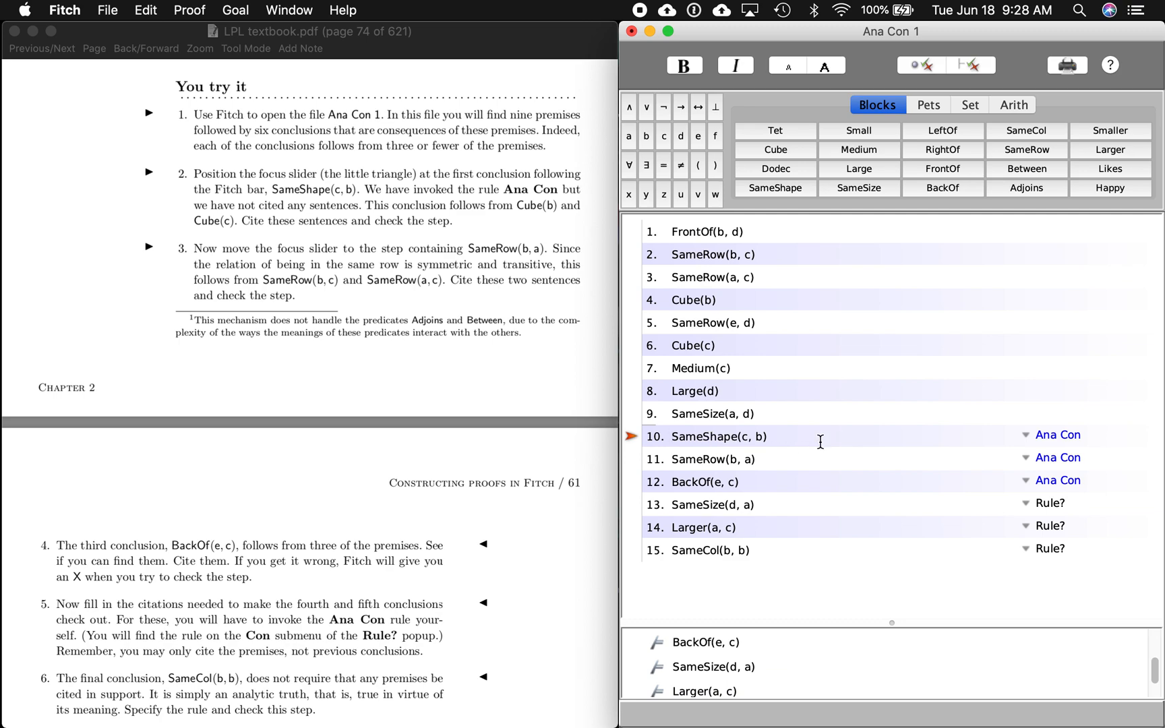
mouse_move(328, 235)
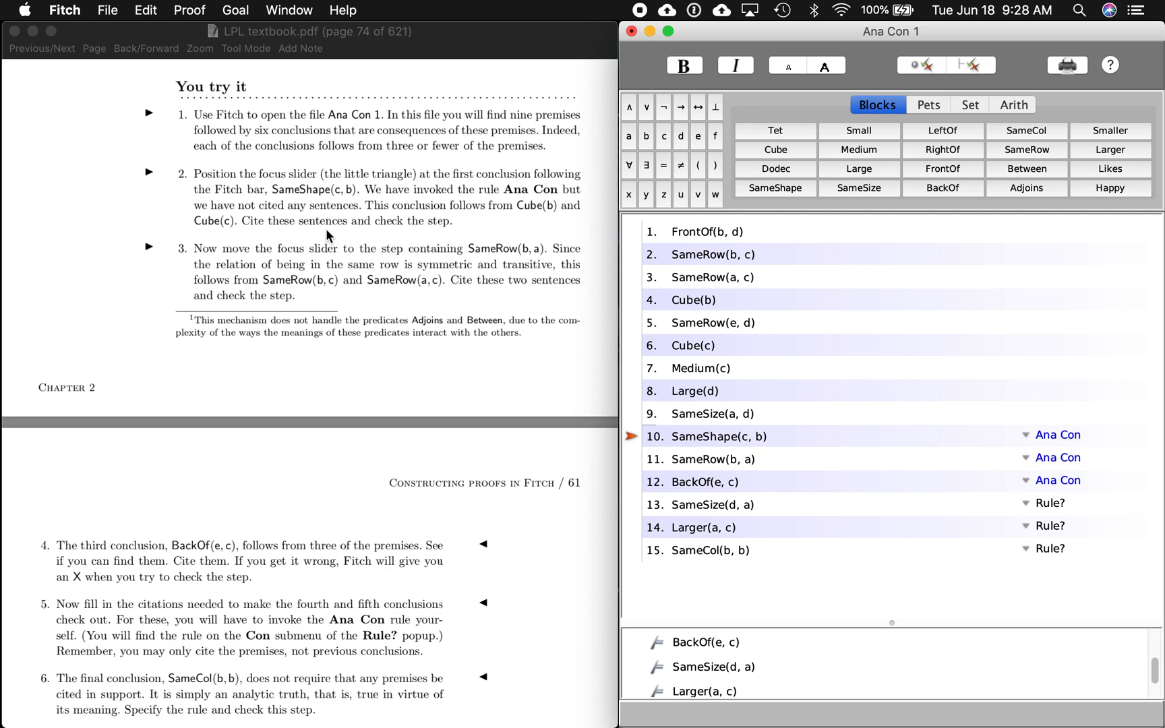
mouse_move(303, 199)
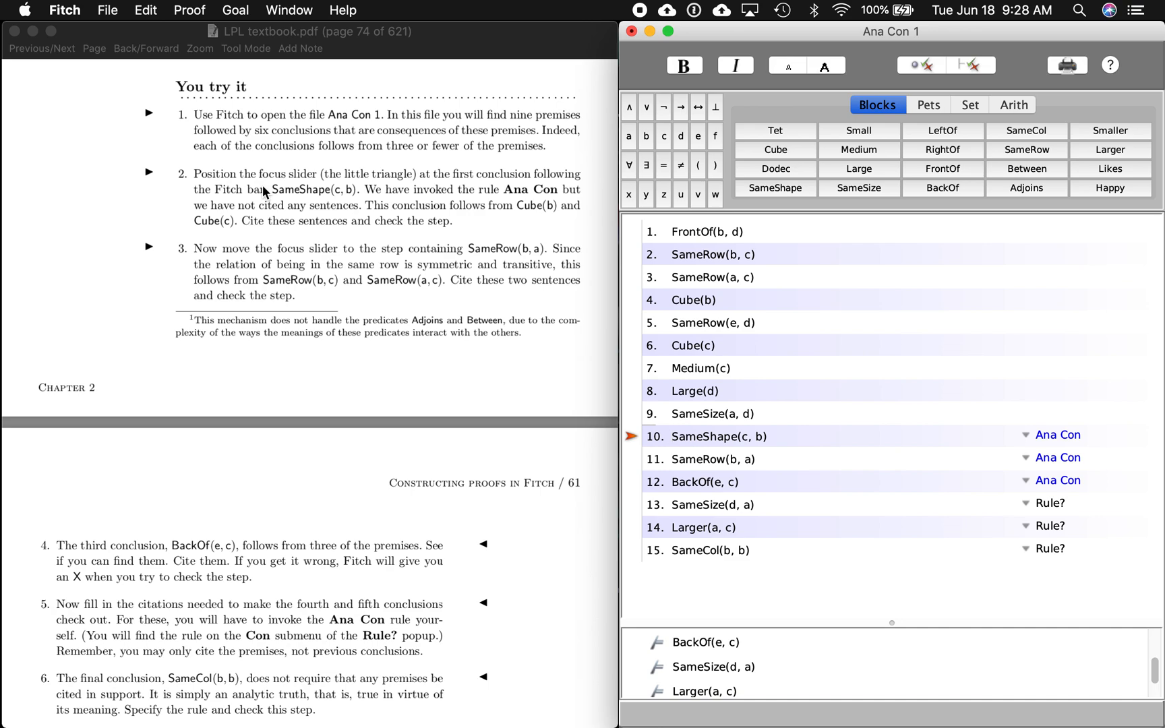
mouse_move(724, 455)
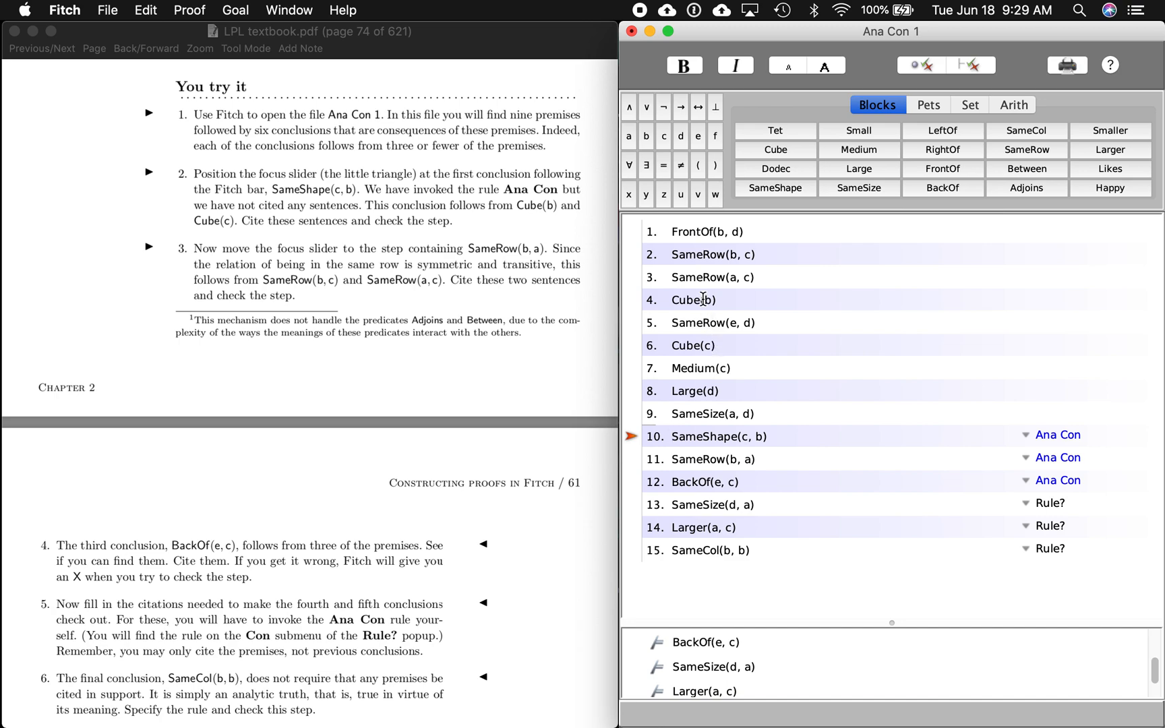
Cite Cube(b) and Cube(c) for SameShape(c, b) under Ana Con and check the step green
click(692, 299)
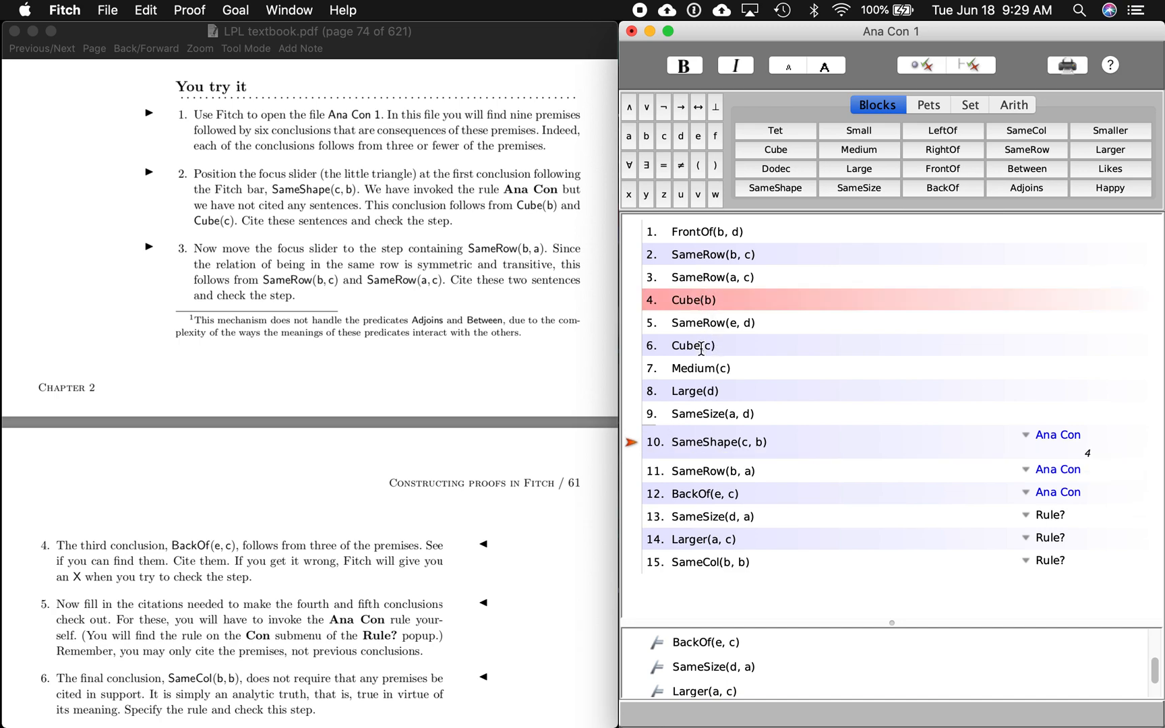
click(690, 344)
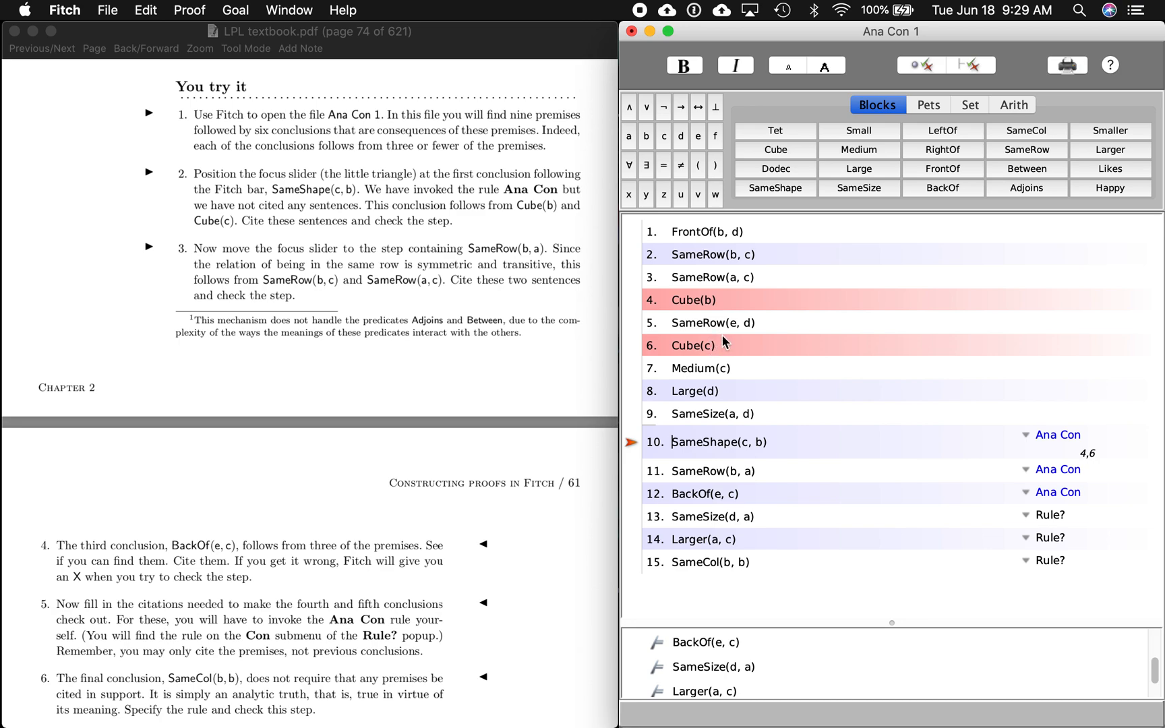
mouse_move(729, 458)
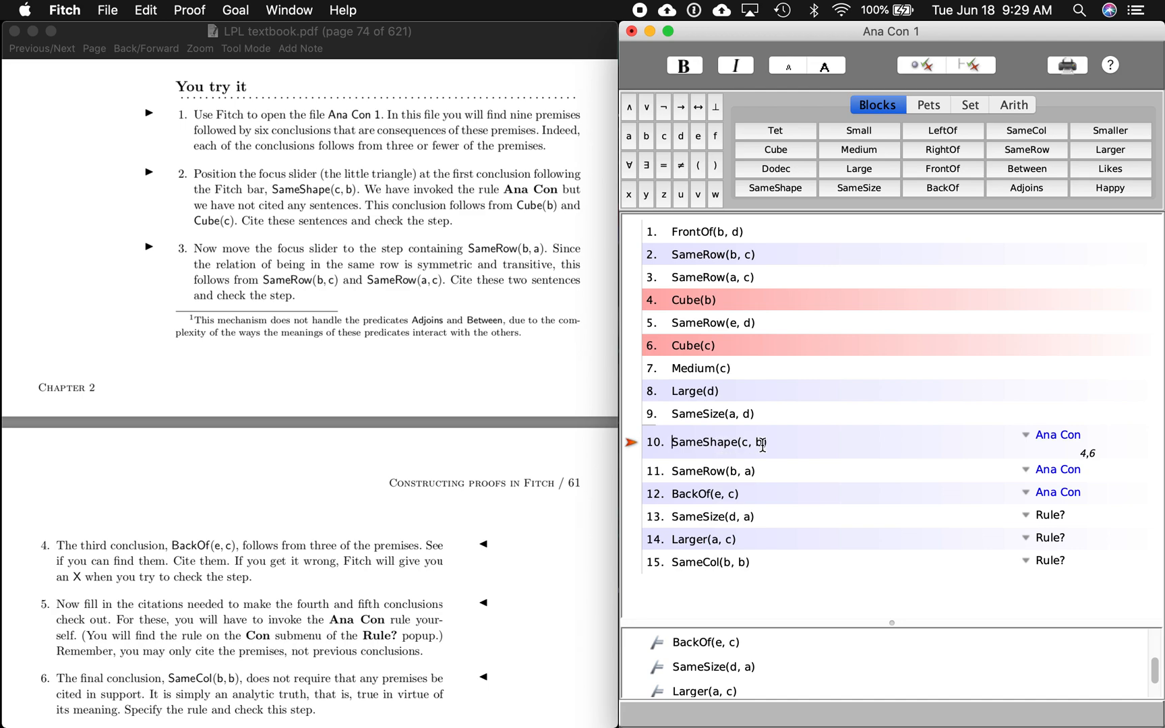
mouse_move(919, 78)
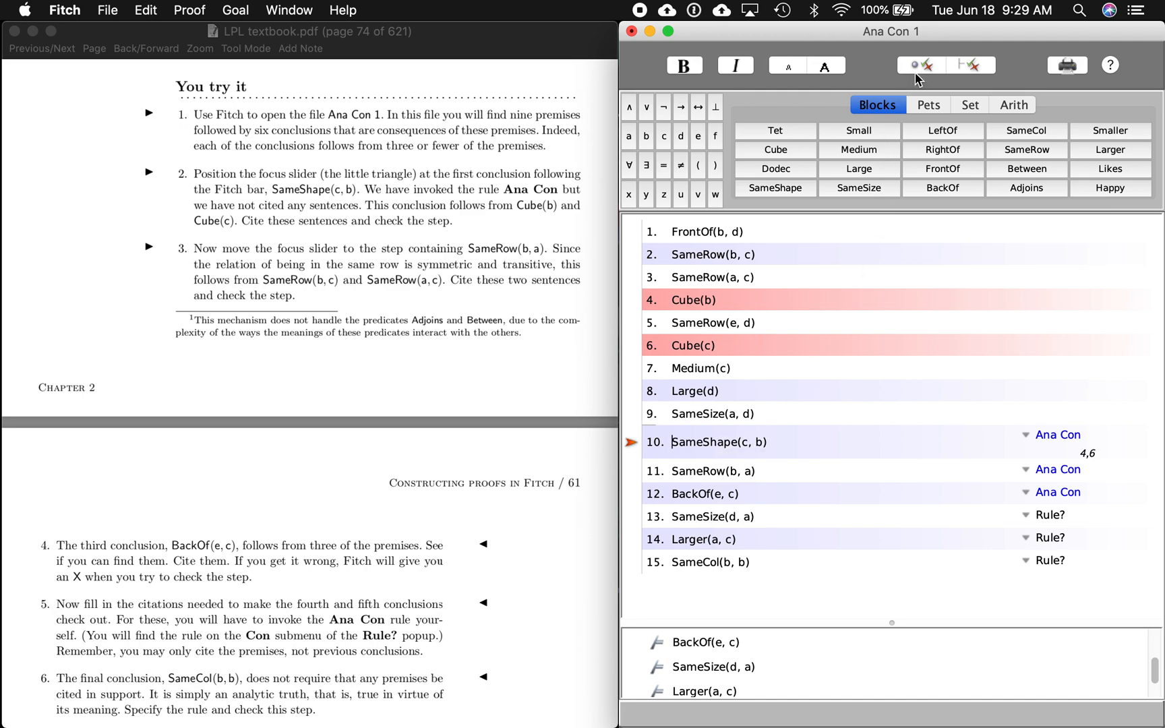
click(916, 65)
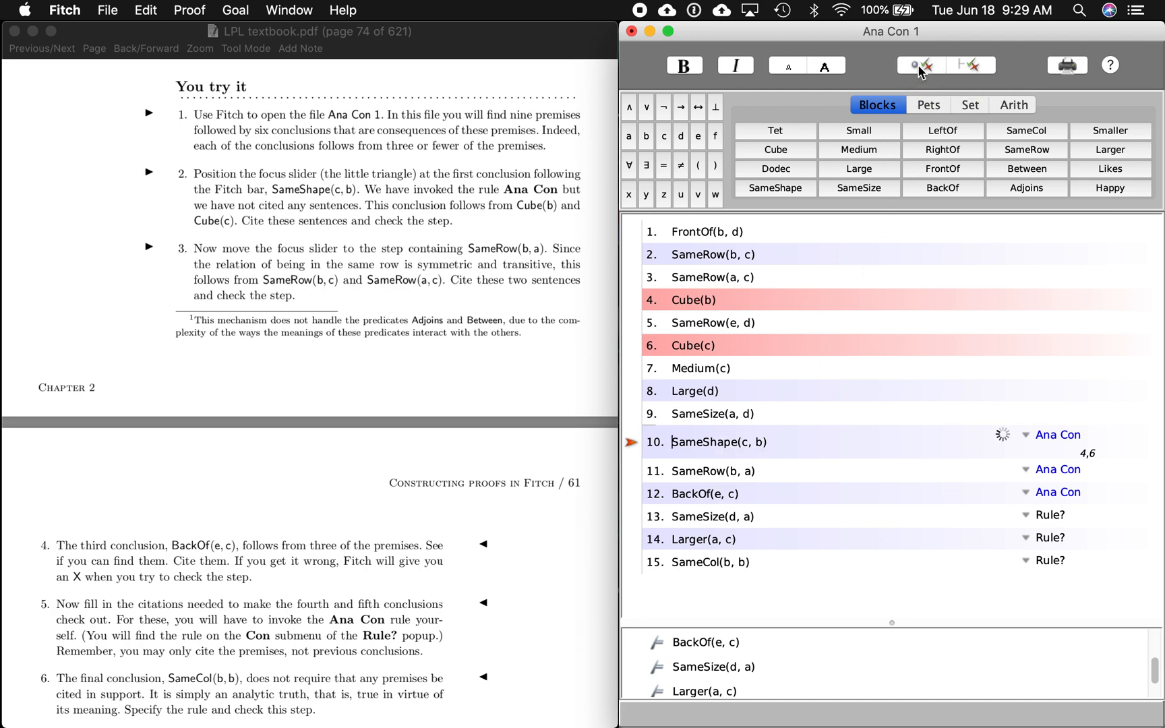
click(915, 66)
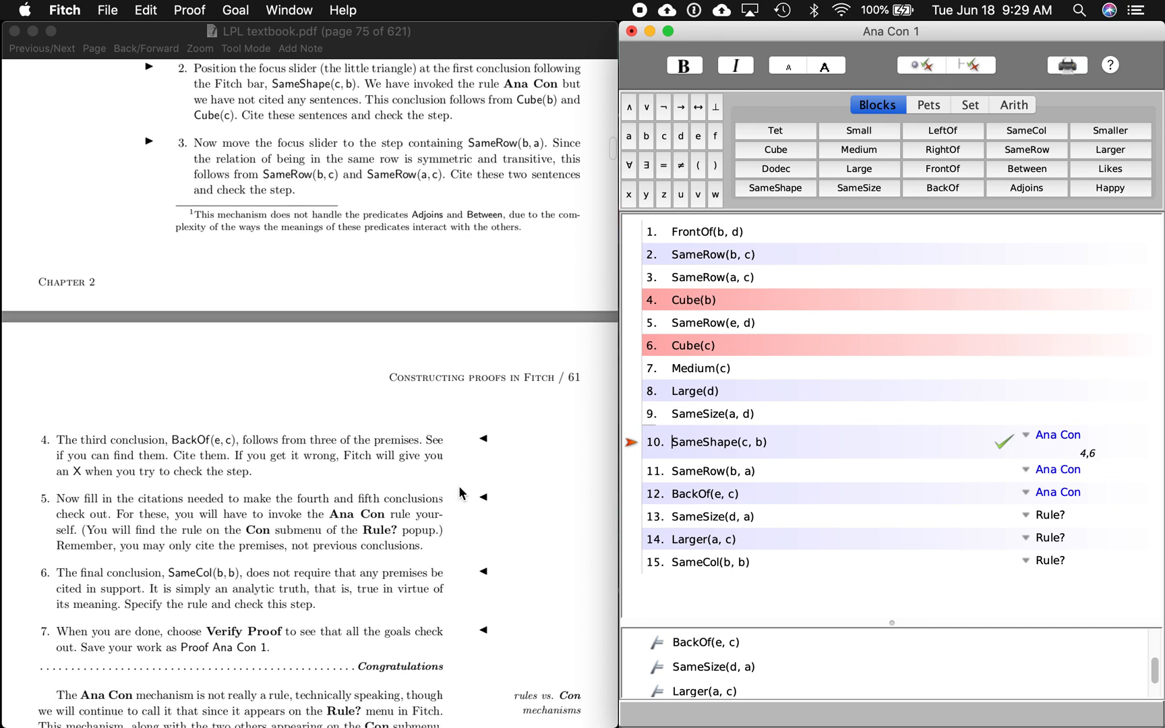
Cite SameRow(b, c) and SameRow(a, c) for SameRow(b, a) under Ana Con and check it green
scroll(down, 3)
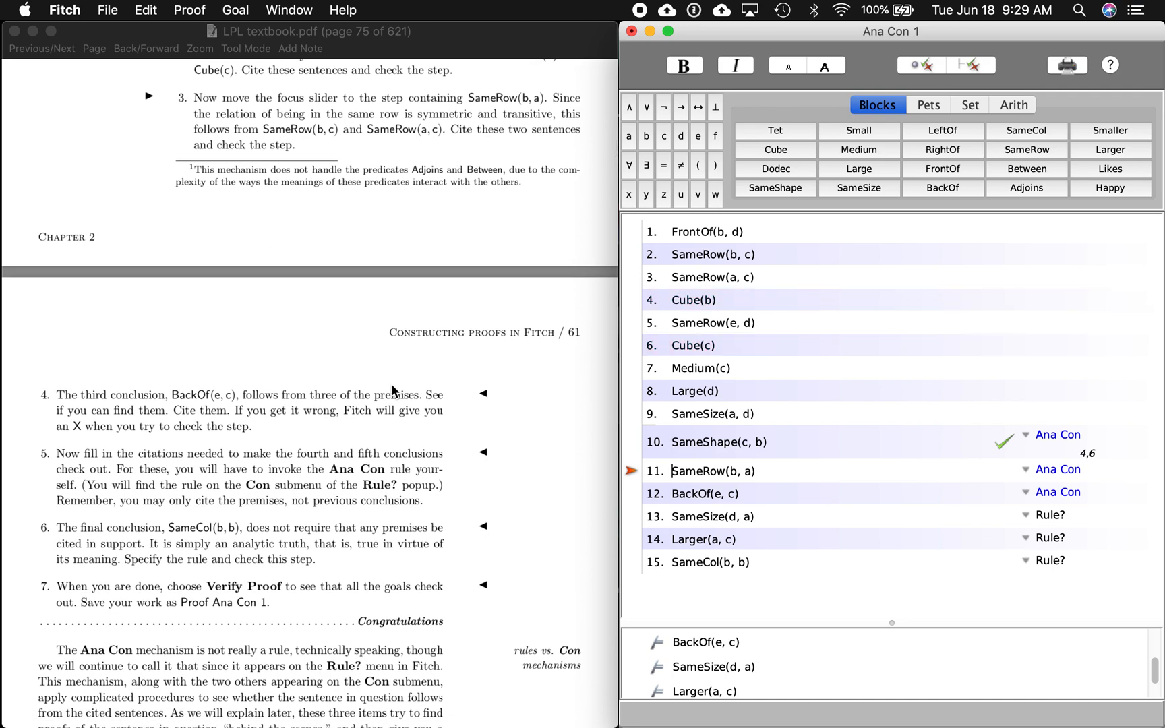
mouse_move(319, 135)
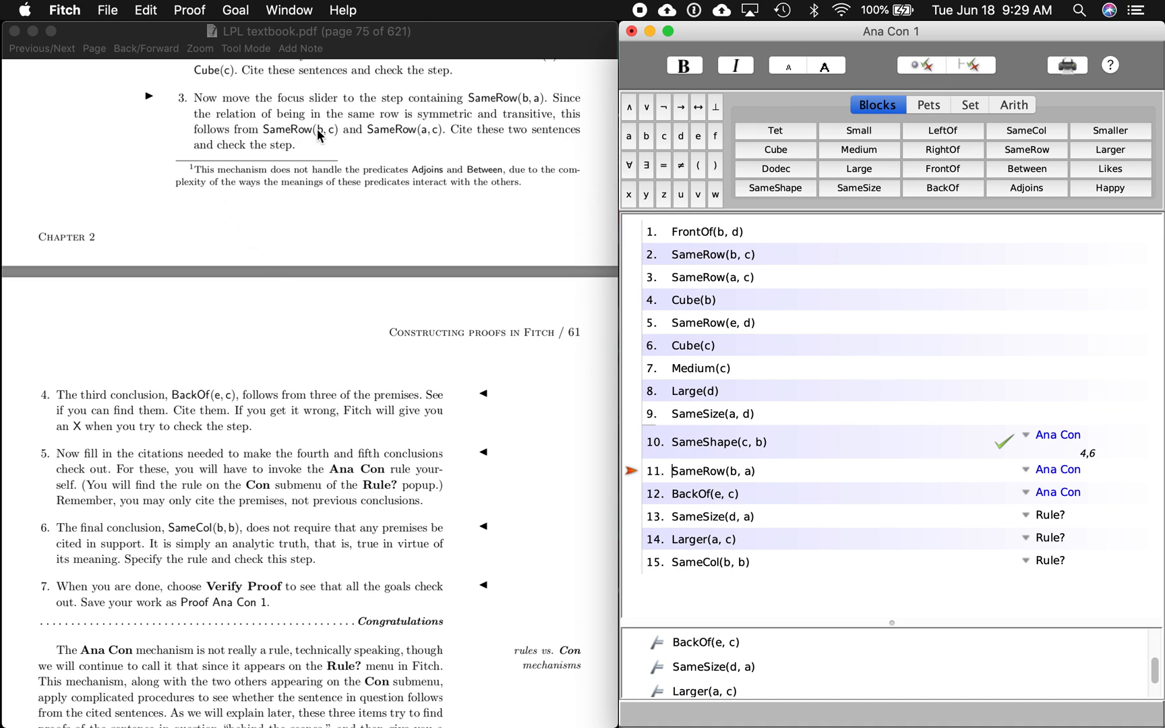
mouse_move(539, 130)
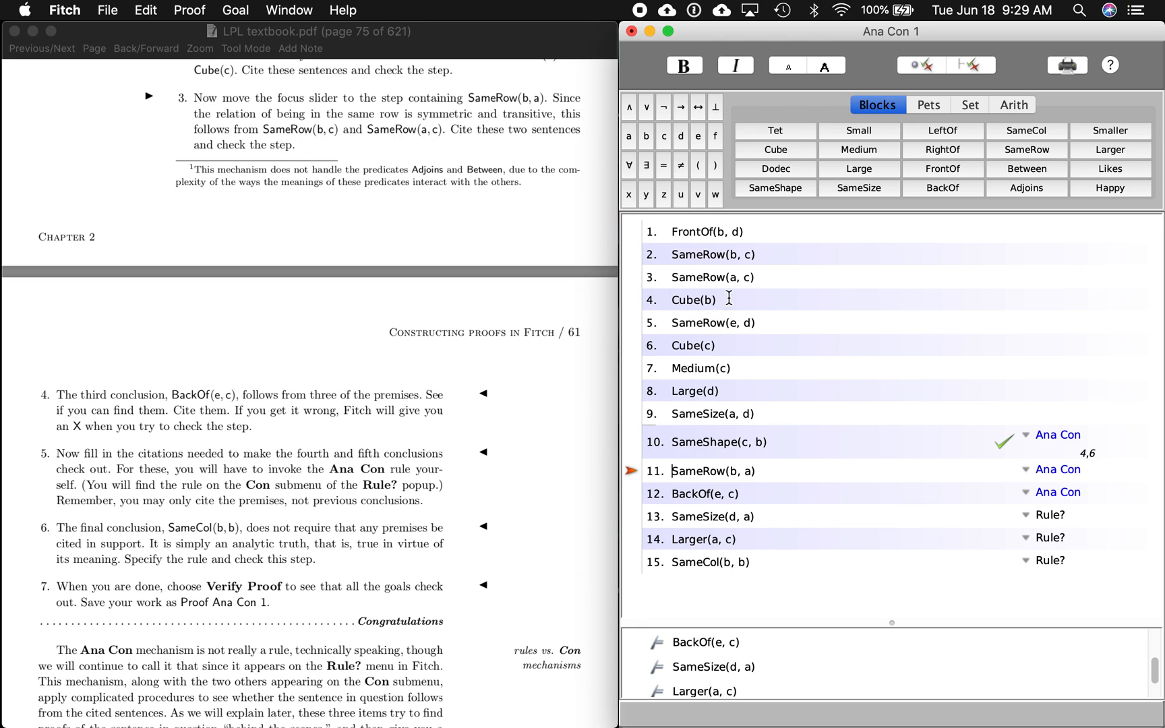
click(713, 254)
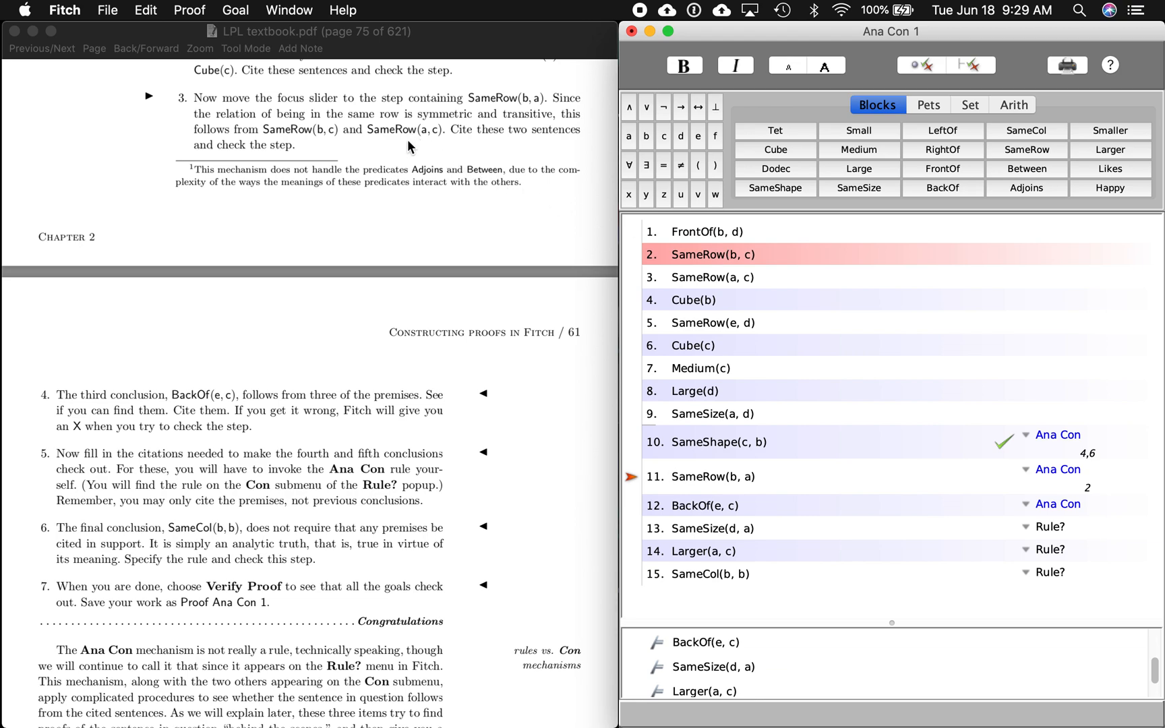
click(712, 277)
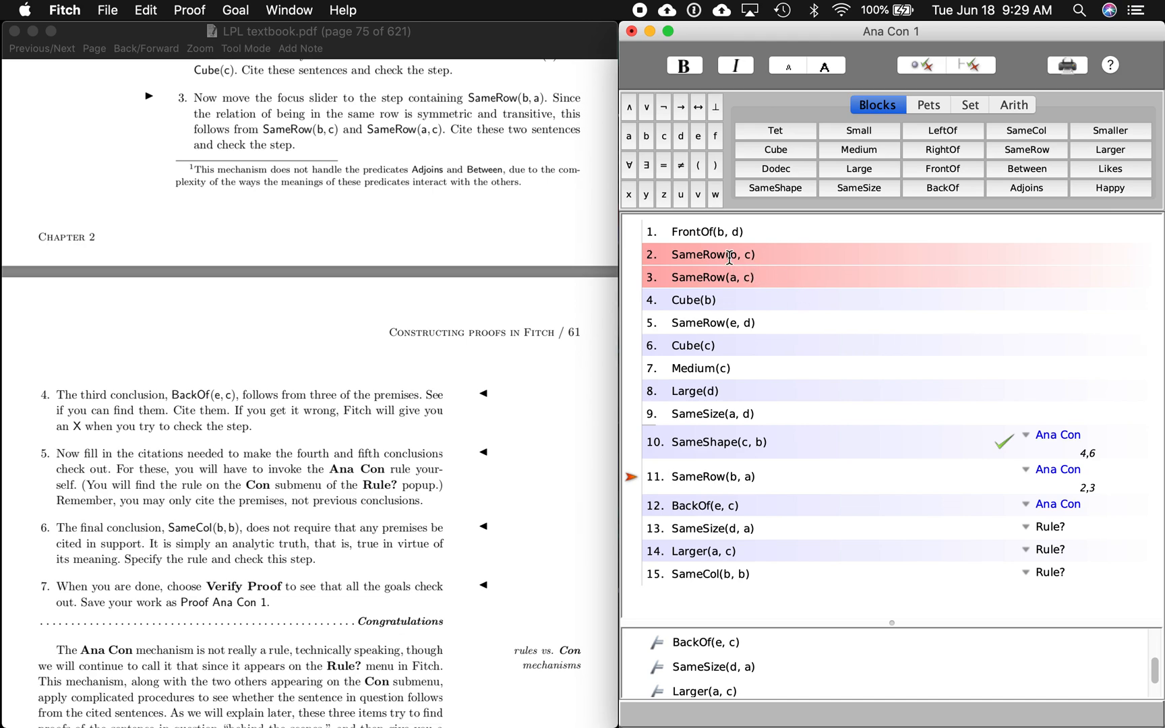
mouse_move(740, 277)
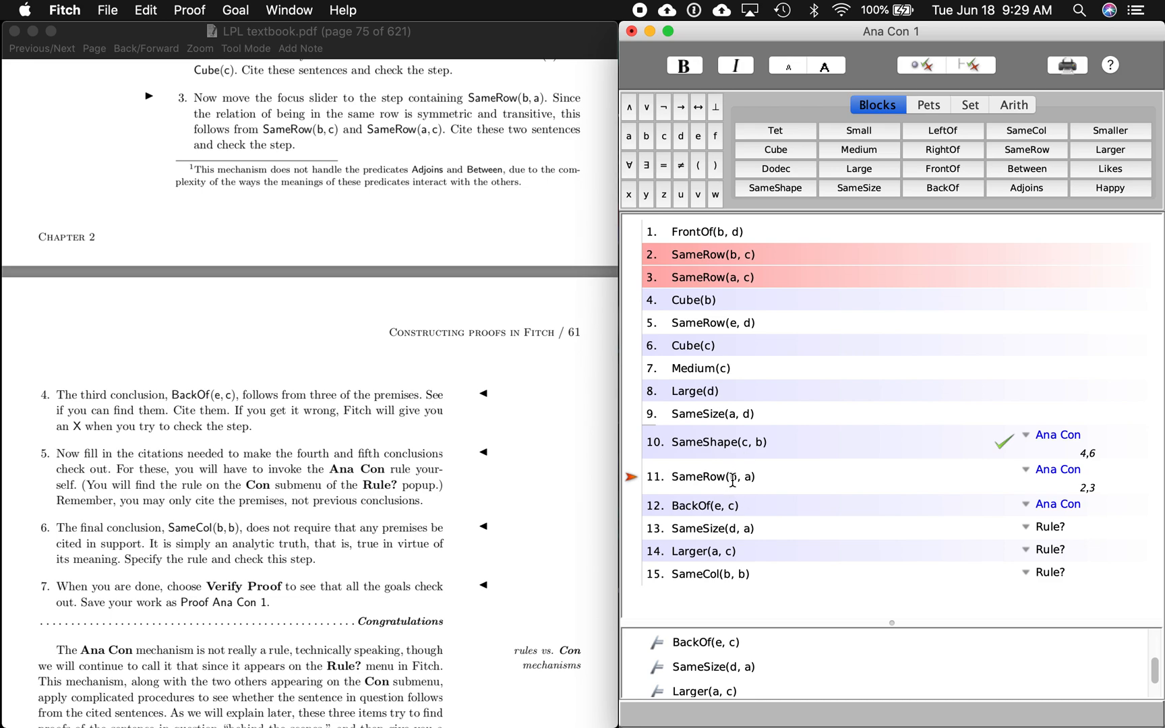
mouse_move(1004, 490)
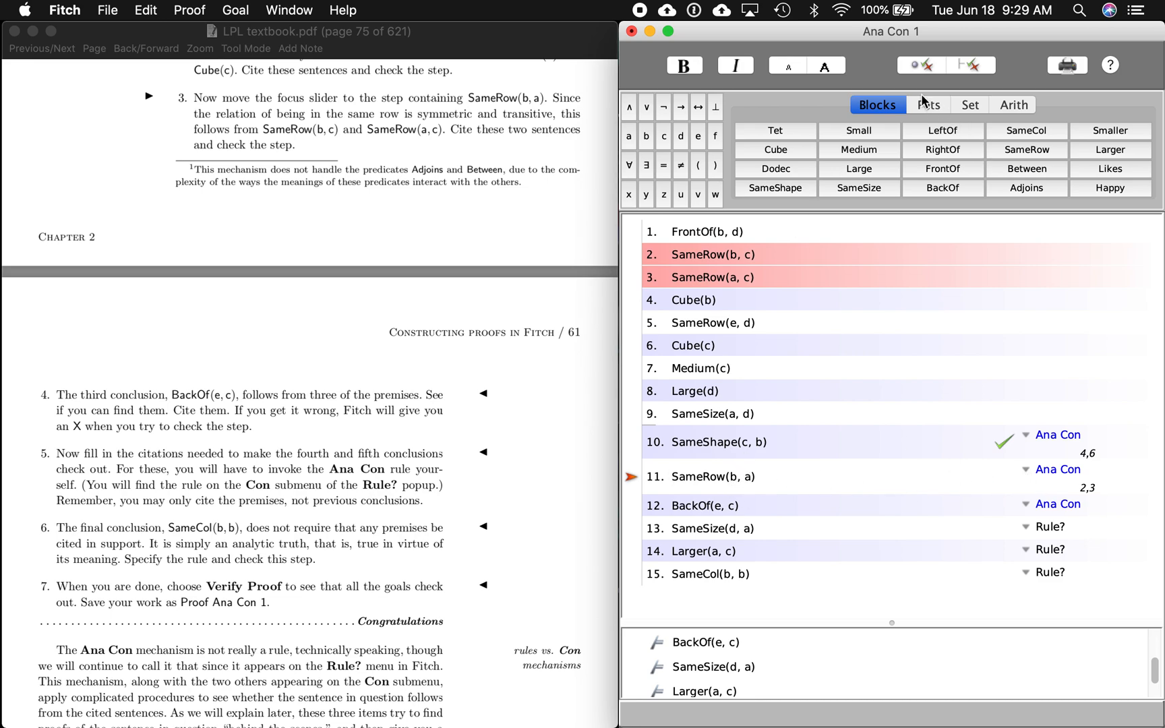
click(911, 66)
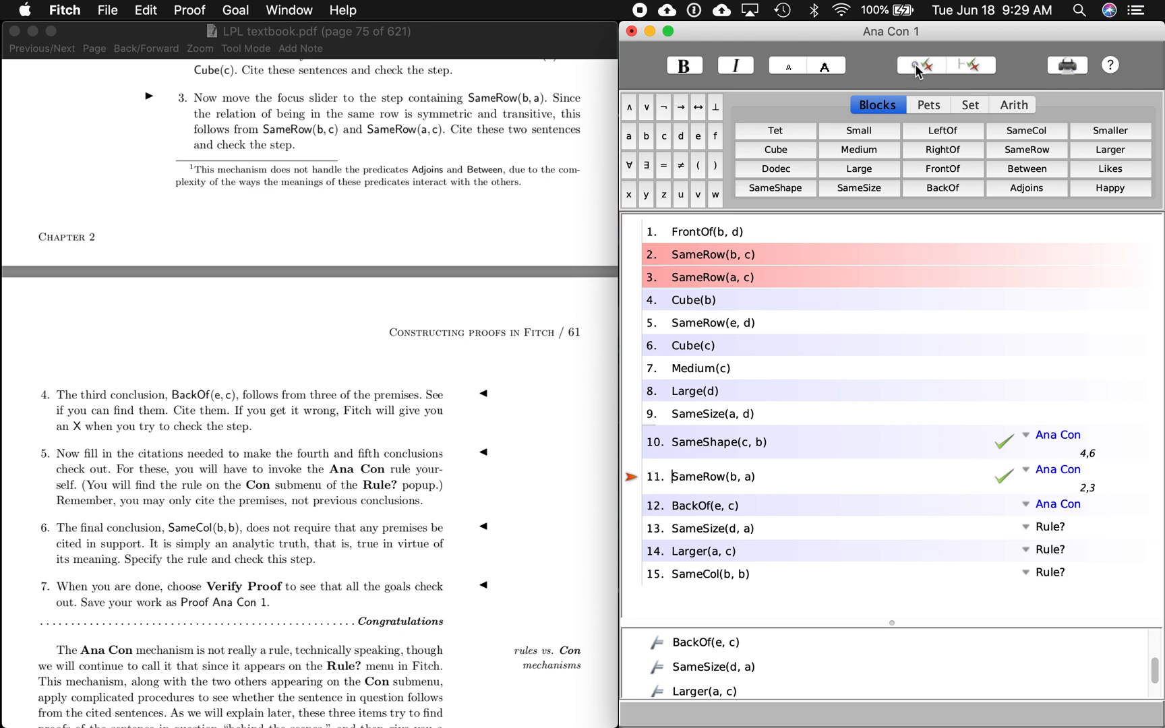
mouse_move(712, 208)
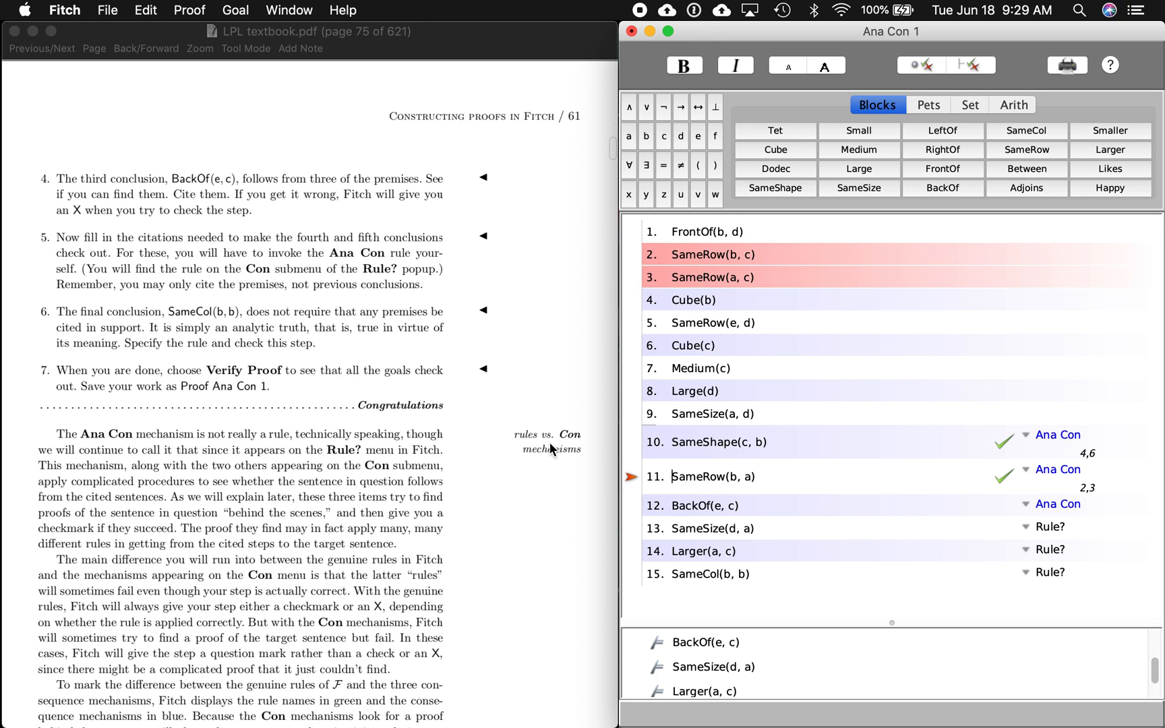
Cite premises 5 and 1 as Ana Con support for BackOf(e, c)
scroll(down, 3)
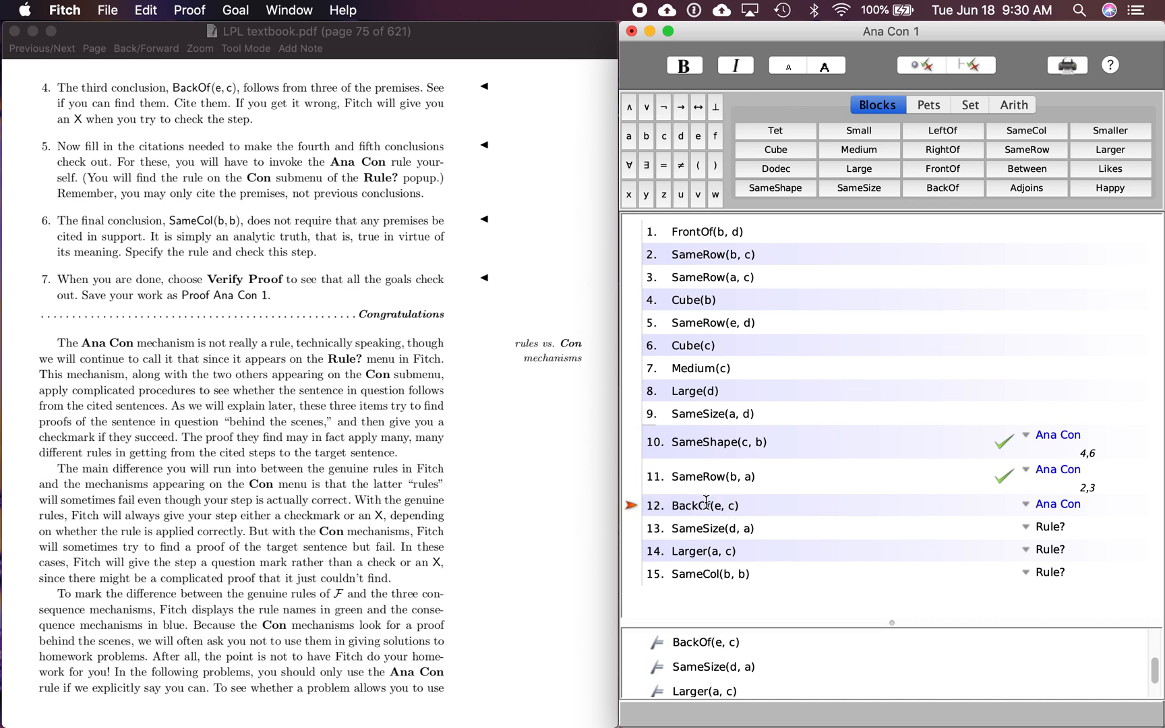
mouse_move(631, 444)
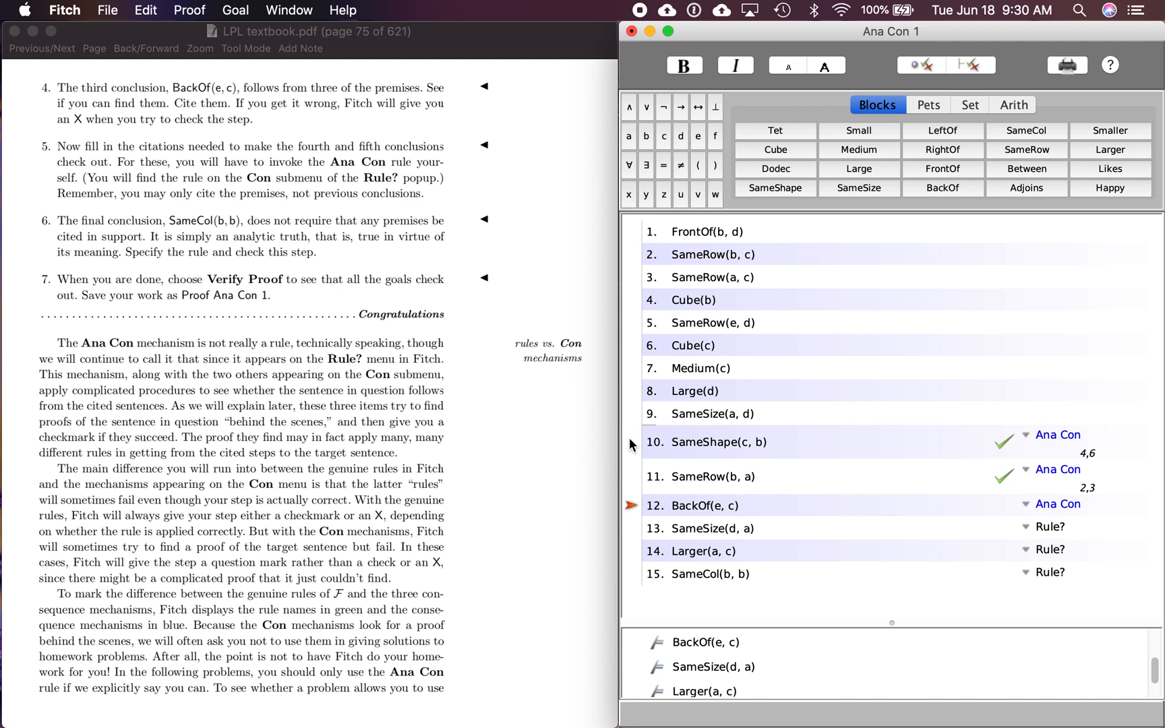
mouse_move(632, 426)
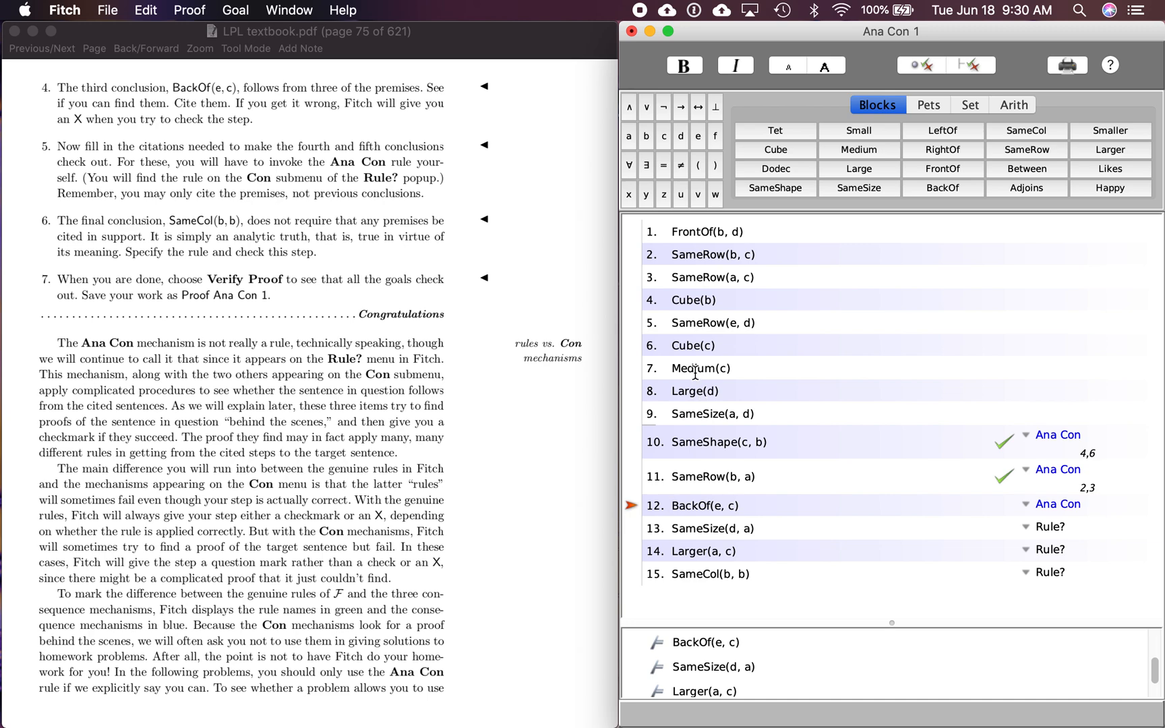
mouse_move(697, 370)
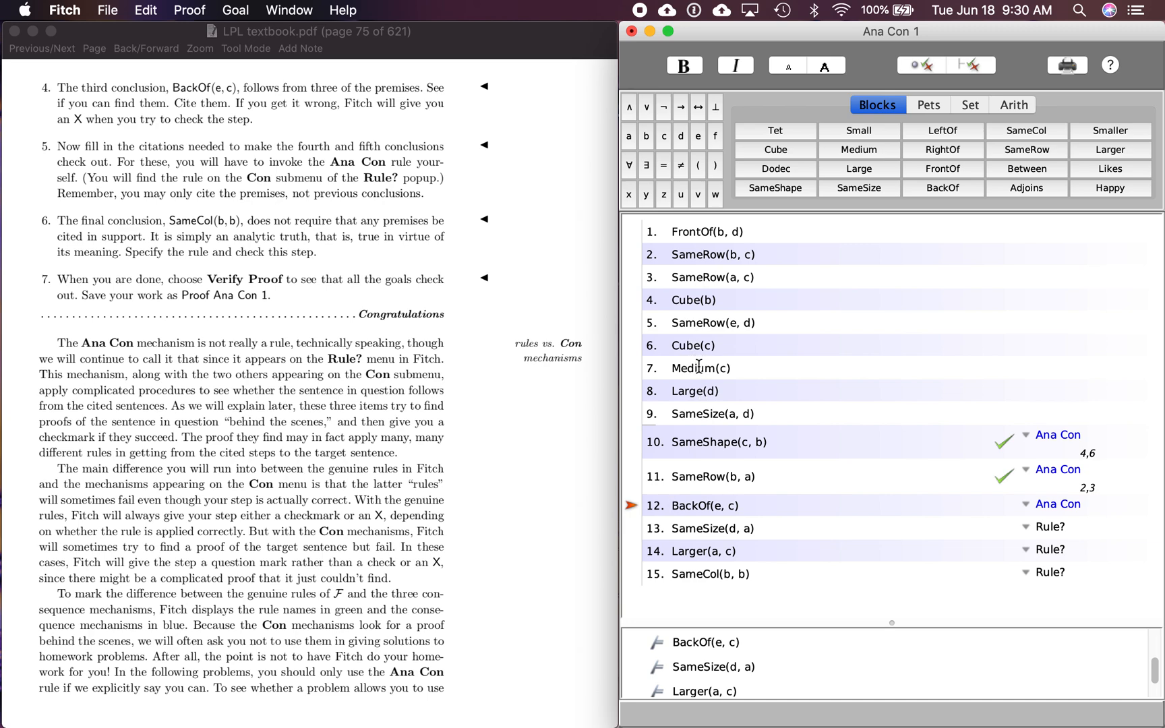
mouse_move(632, 418)
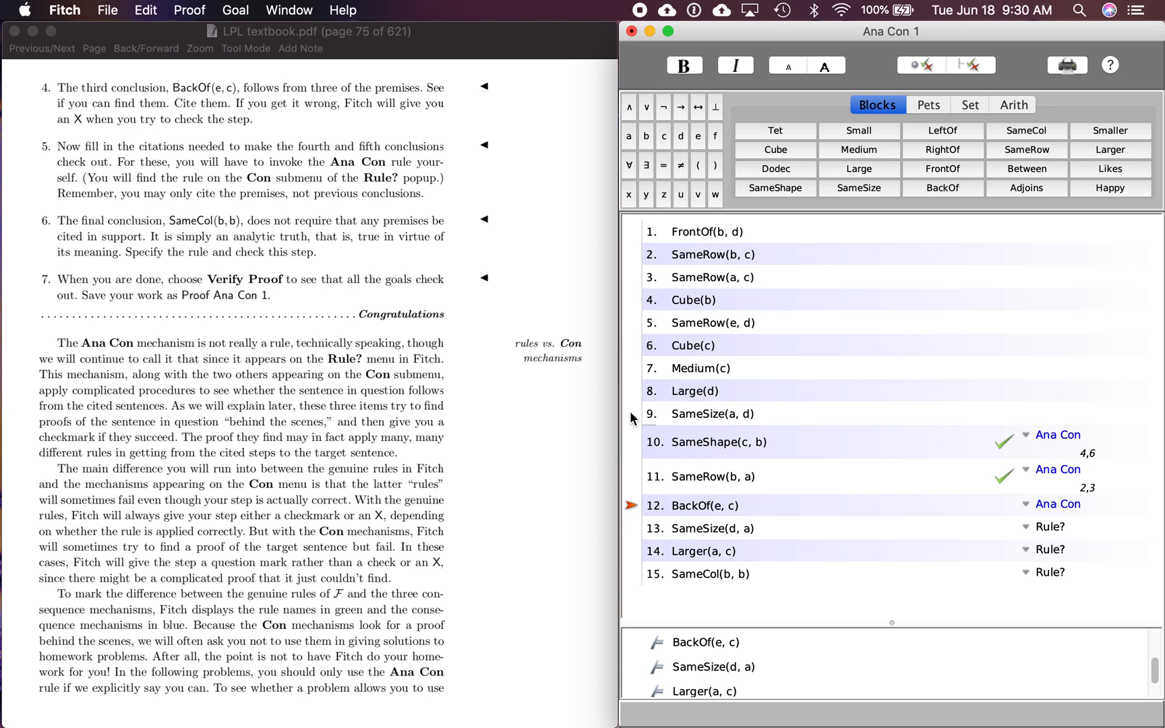
mouse_move(632, 446)
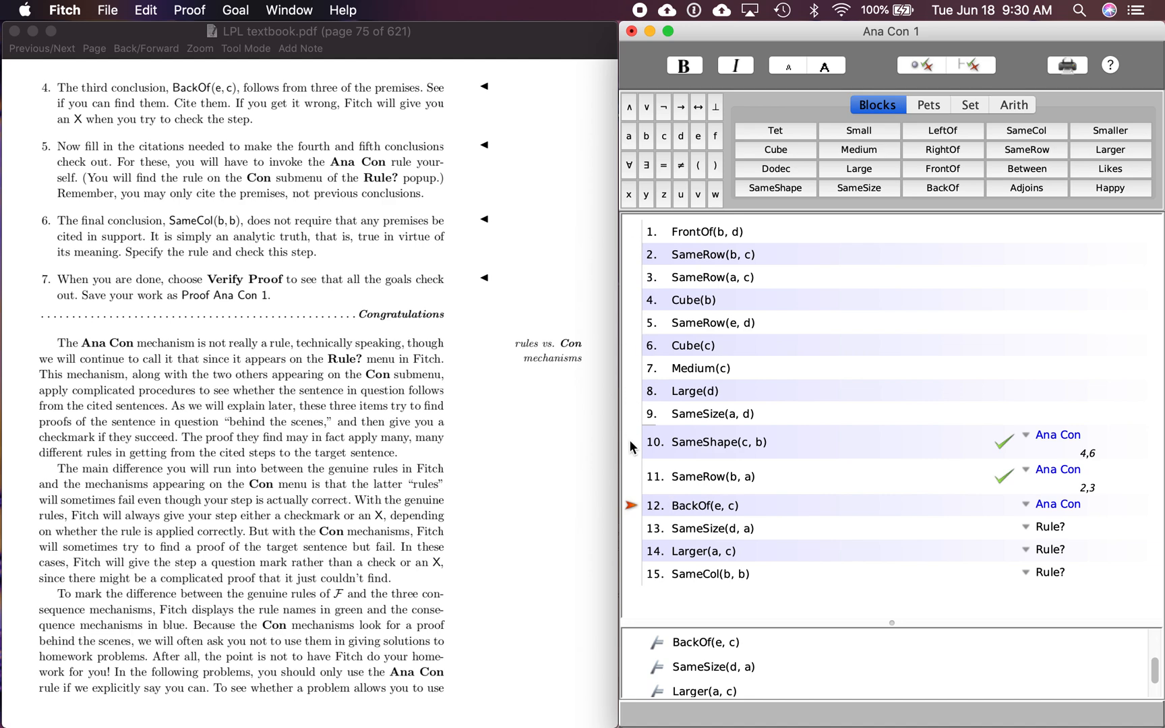
mouse_move(635, 461)
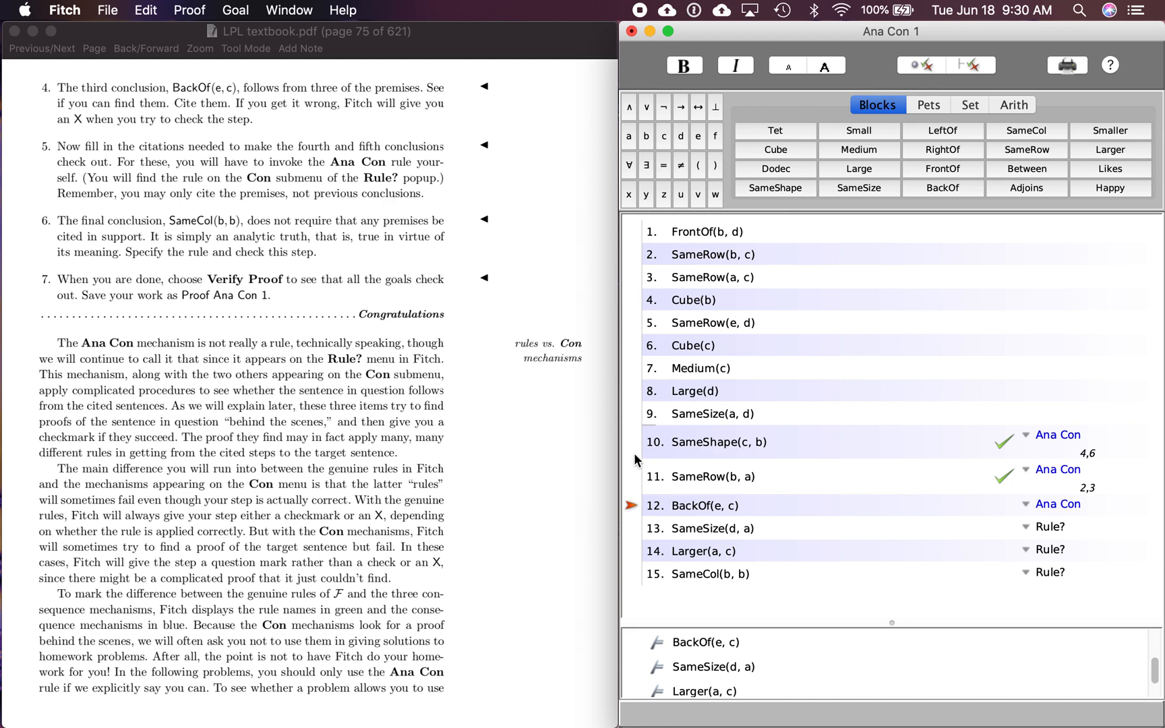
mouse_move(638, 279)
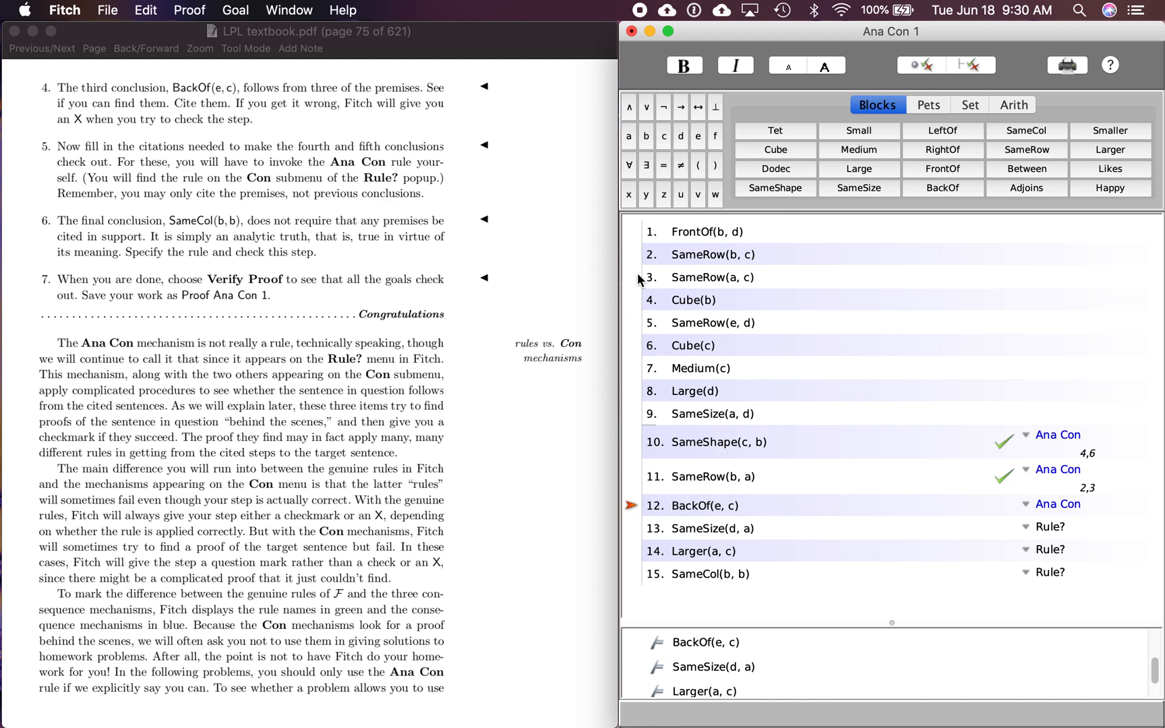
mouse_move(702, 253)
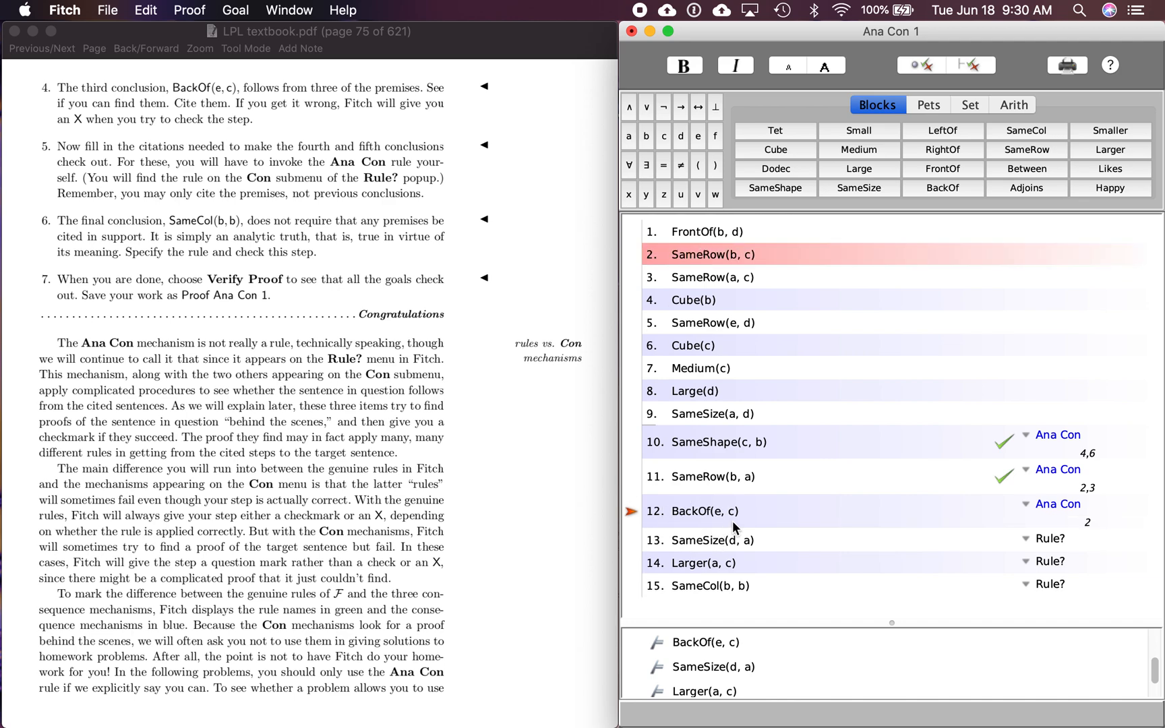
mouse_move(760, 319)
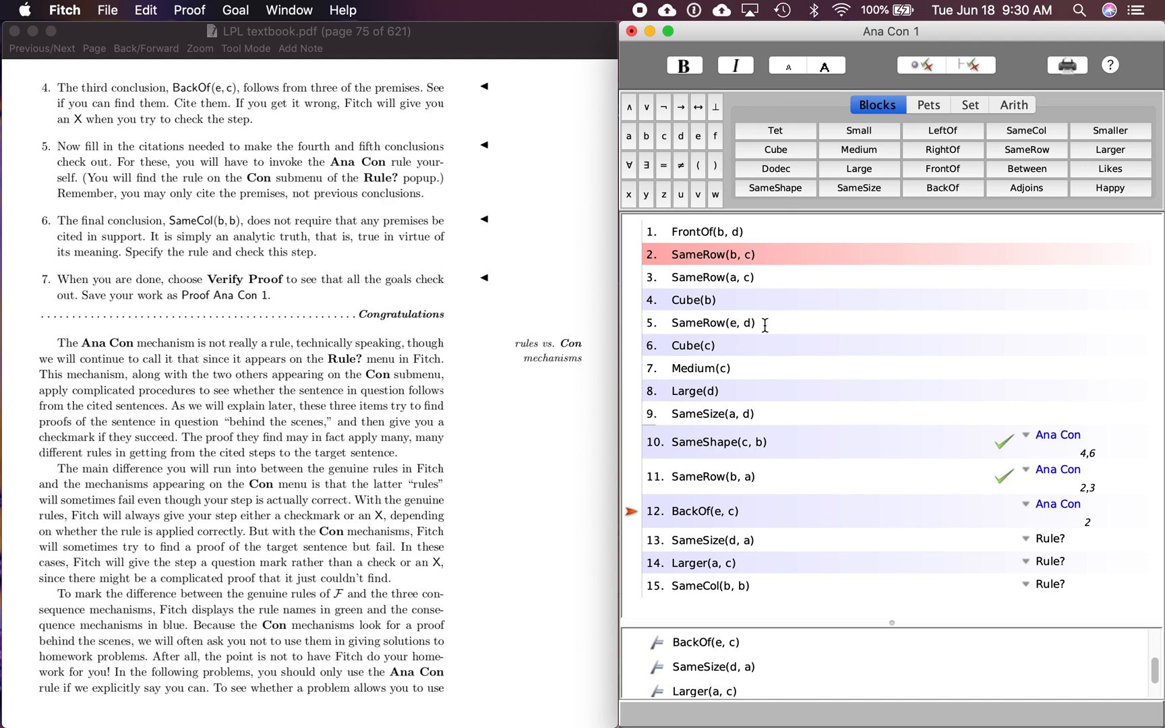
click(713, 322)
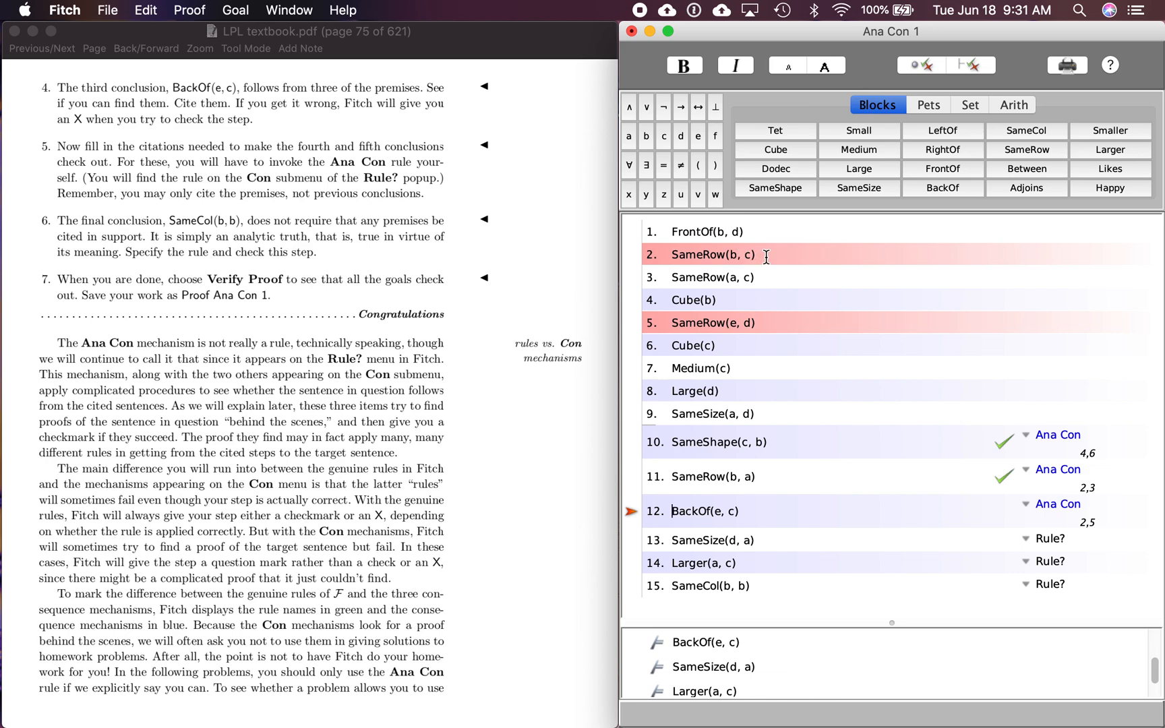
mouse_move(751, 322)
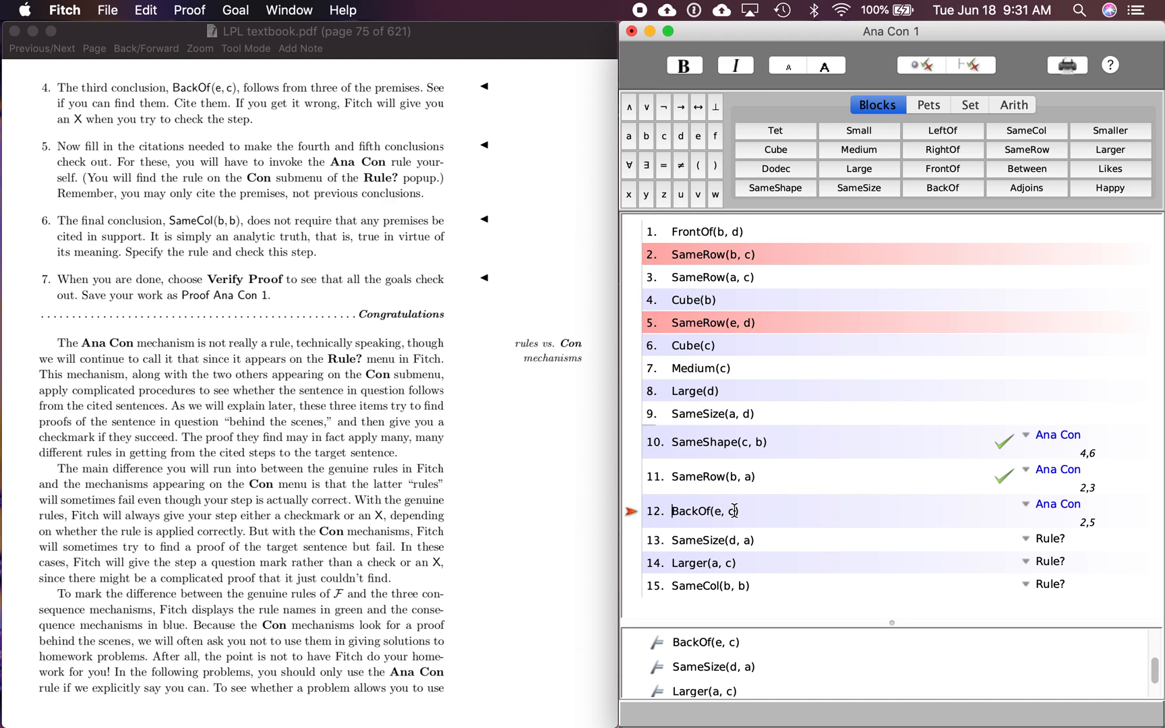
mouse_move(712, 247)
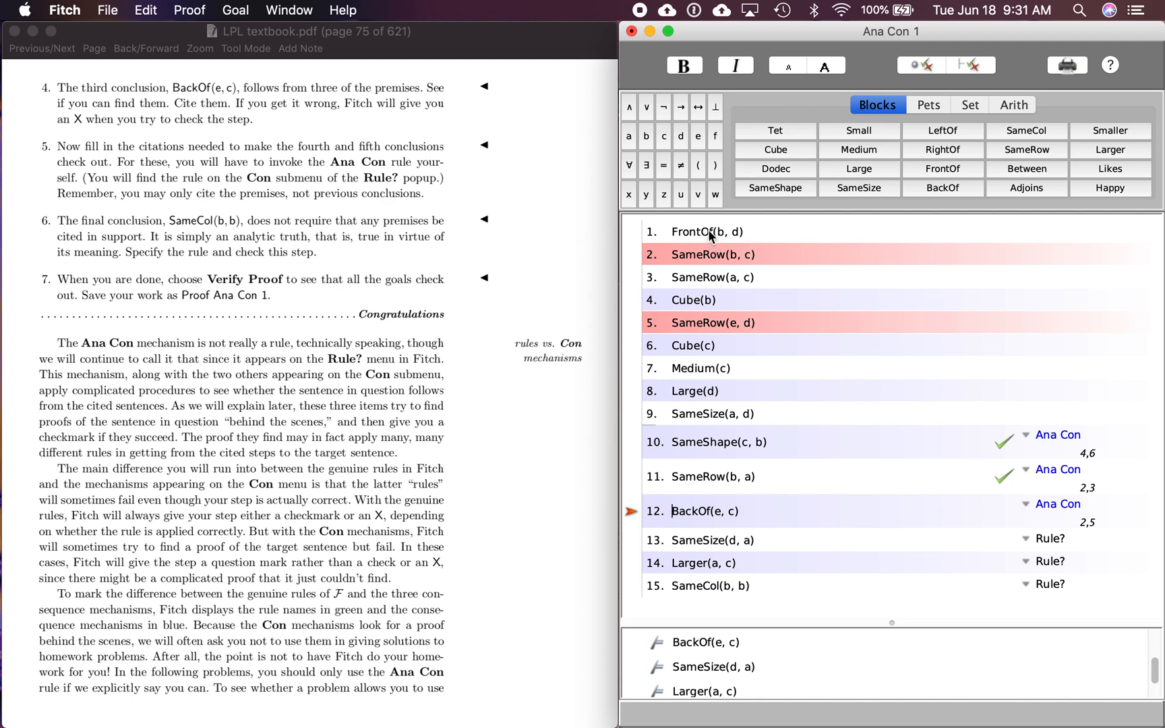
click(706, 231)
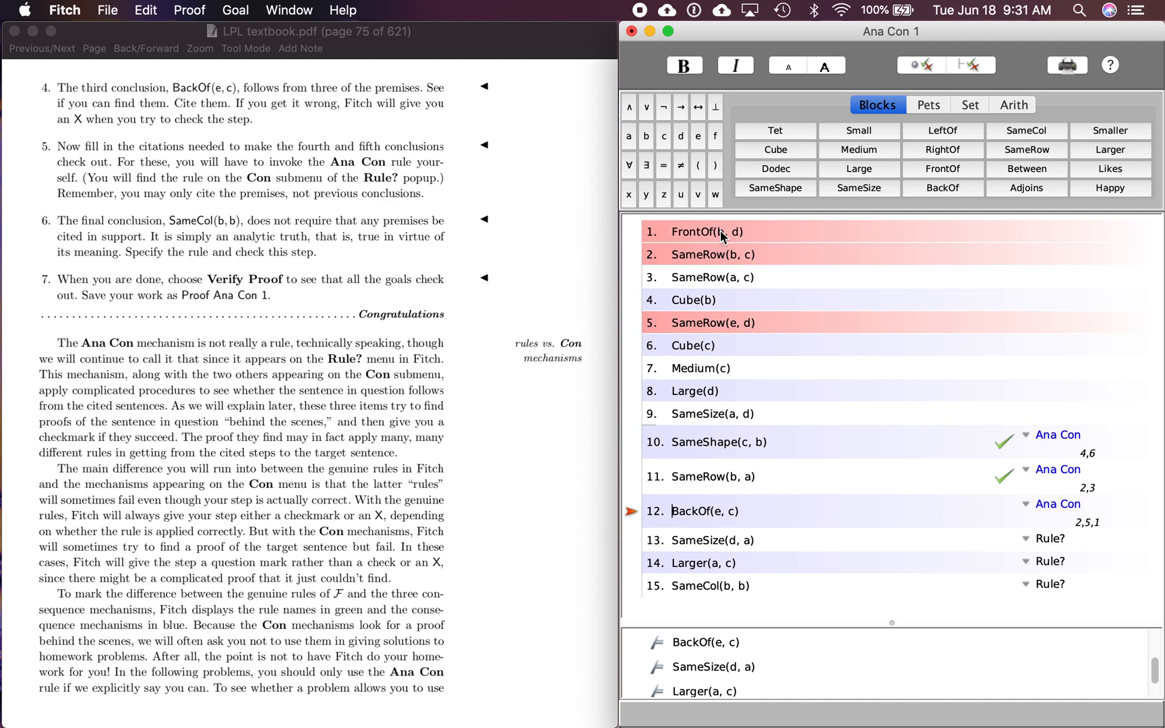
mouse_move(748, 236)
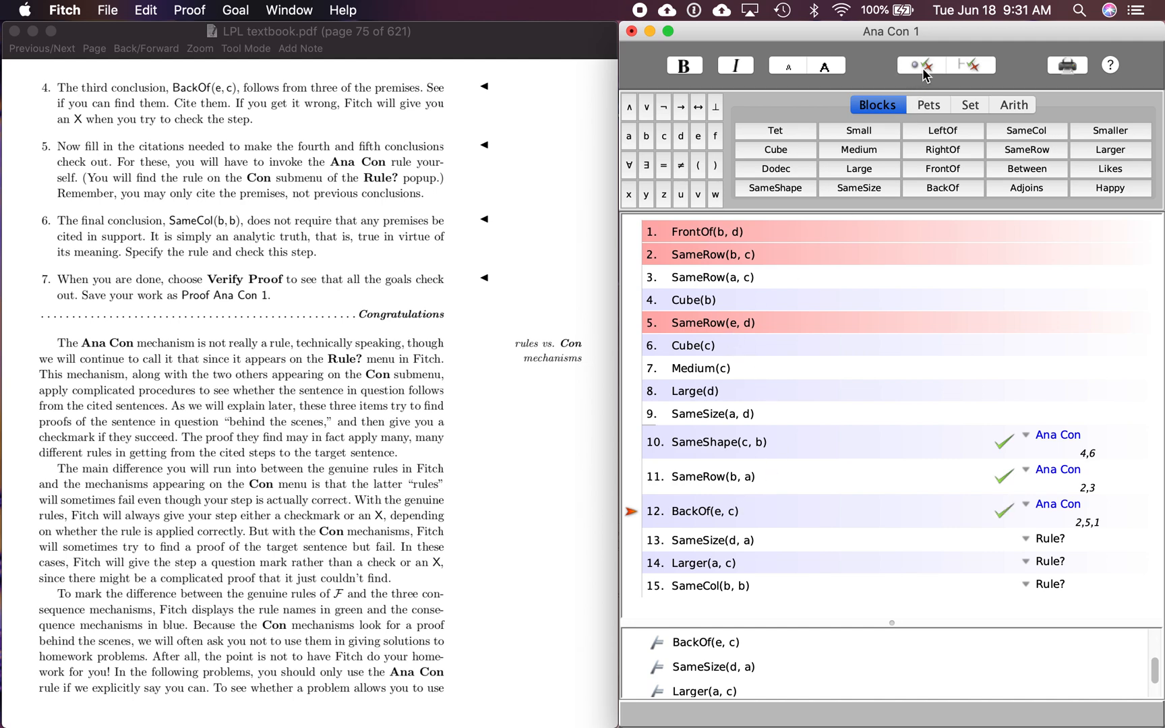
mouse_move(520, 67)
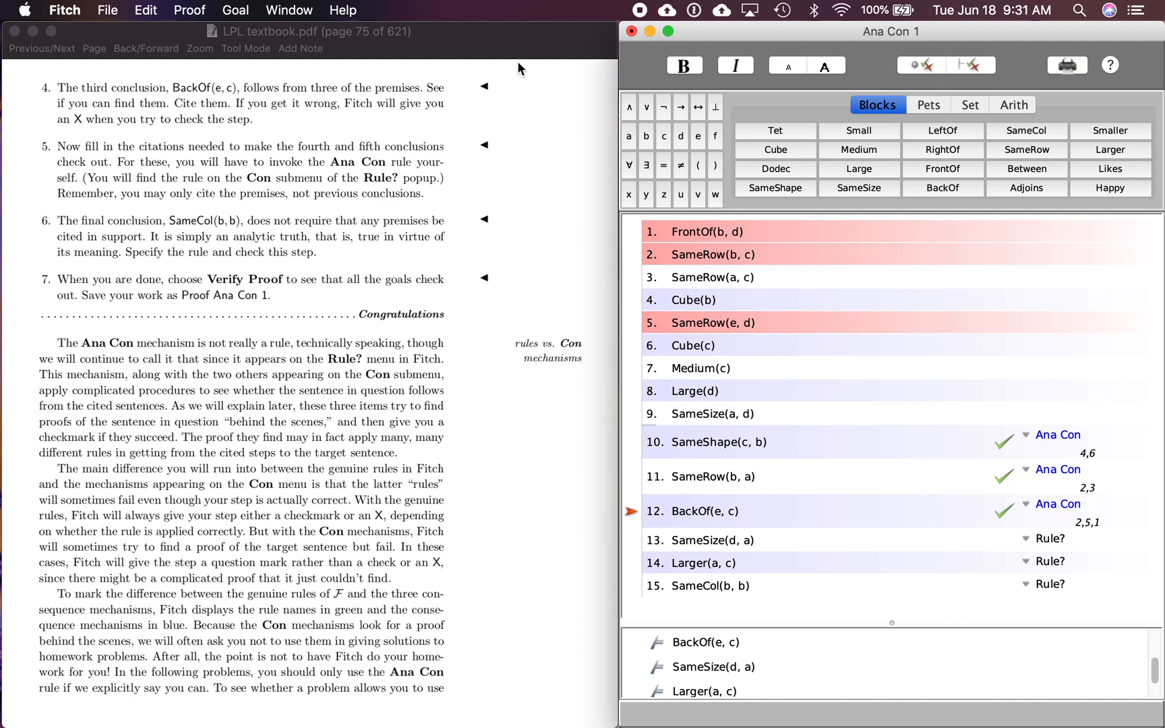
mouse_move(227, 119)
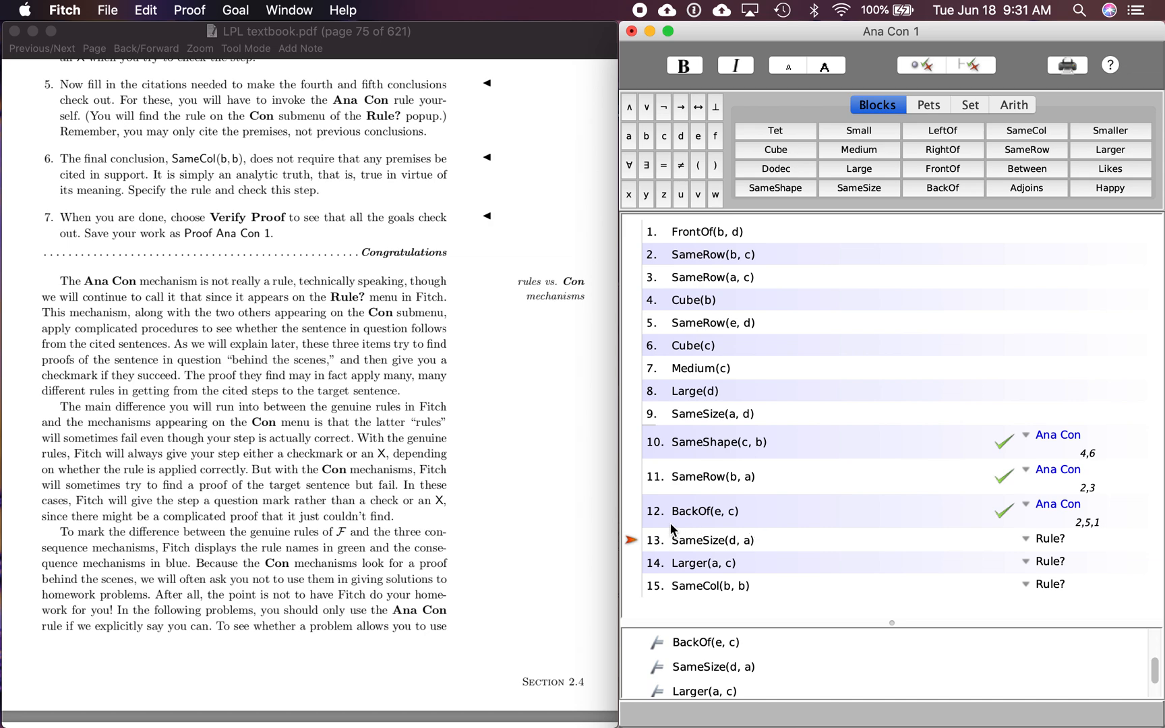
mouse_move(632, 422)
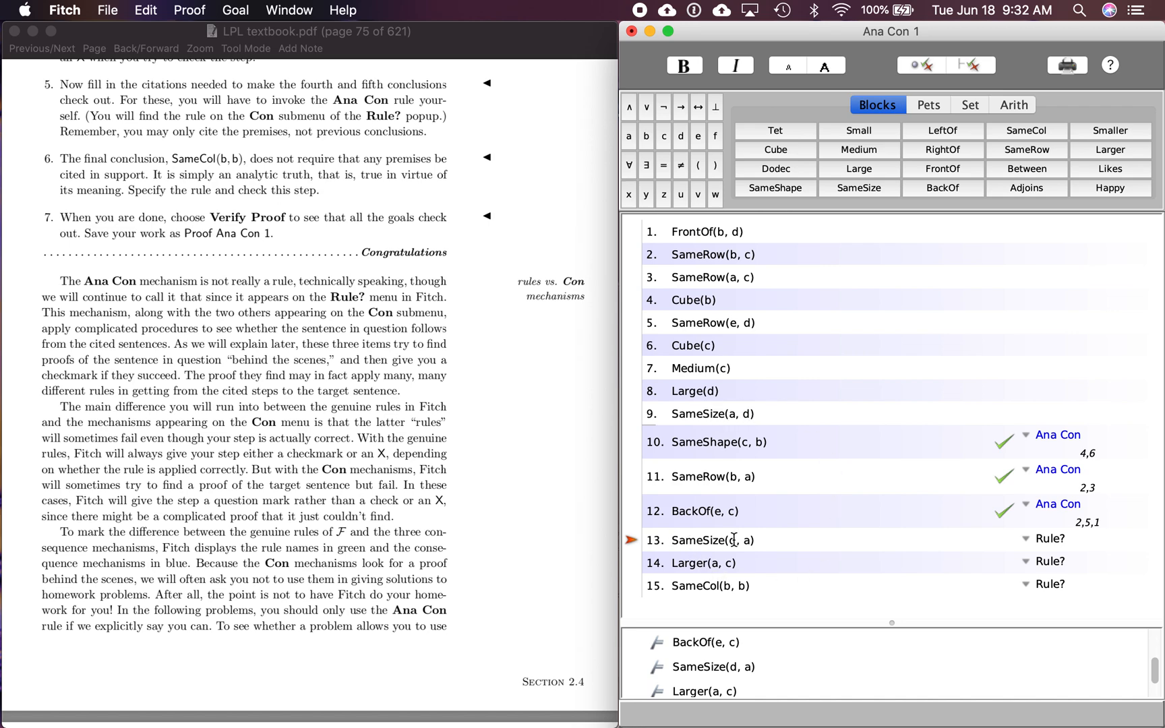
mouse_move(1026, 538)
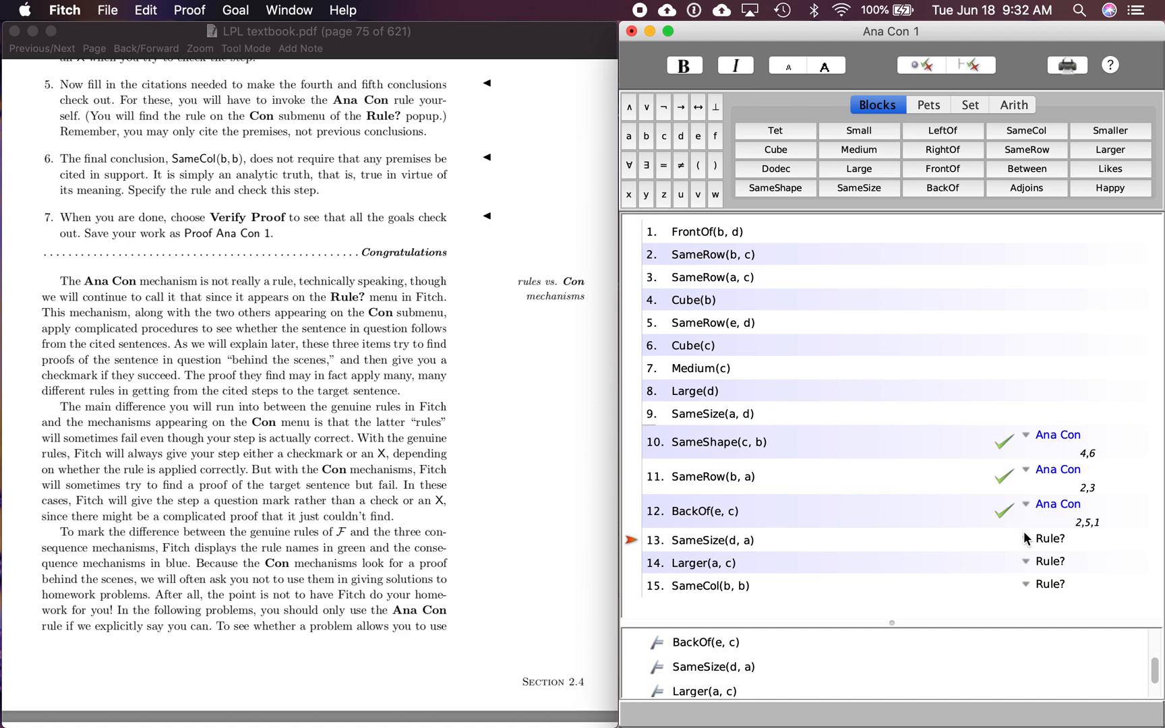
Justify SameSize(d, a) by Ana Con citing premise 9 and check it green
click(1050, 539)
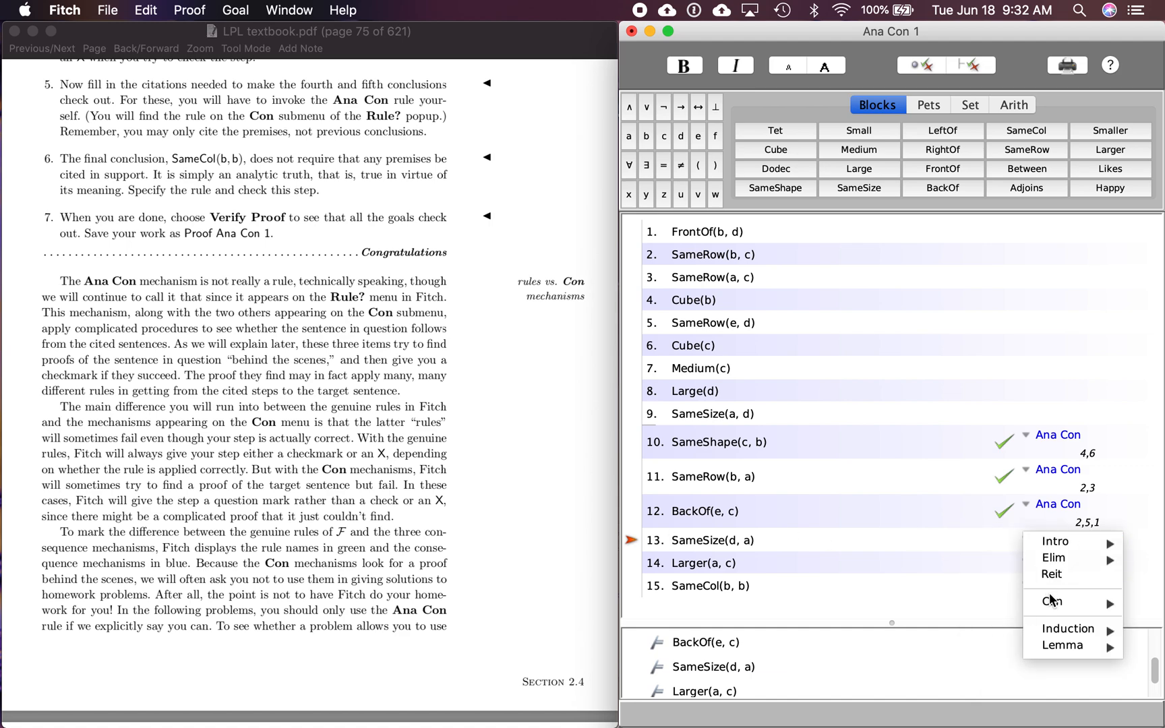
mouse_move(1052, 602)
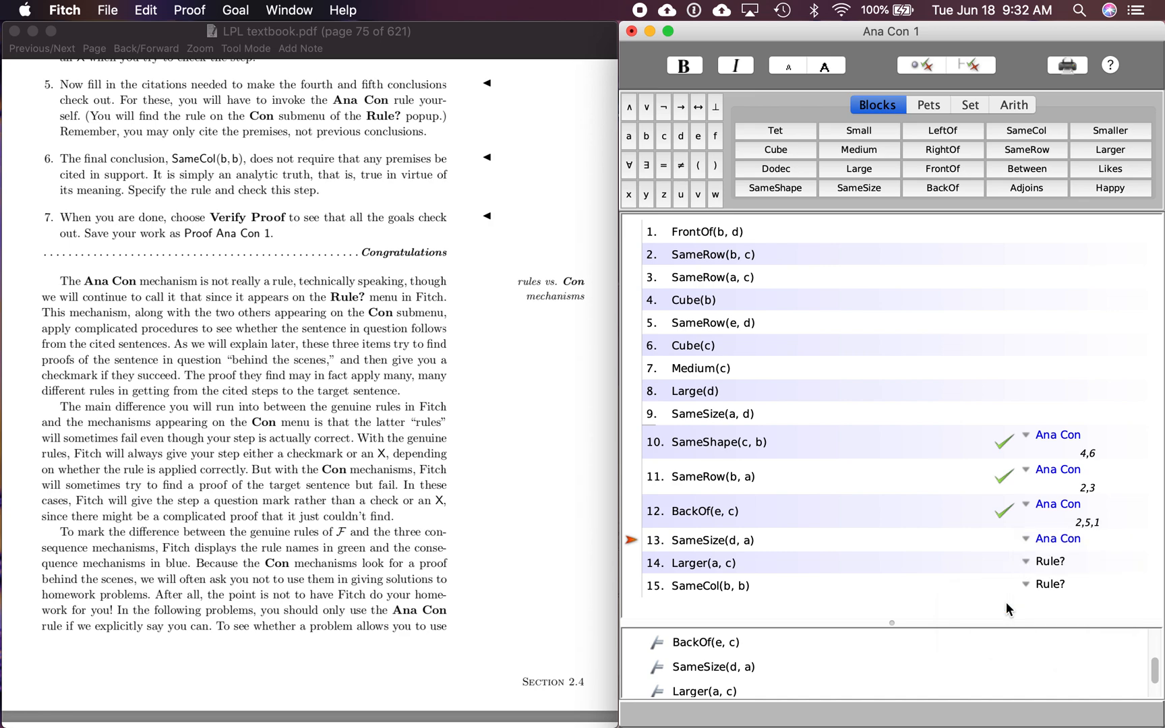
mouse_move(732, 418)
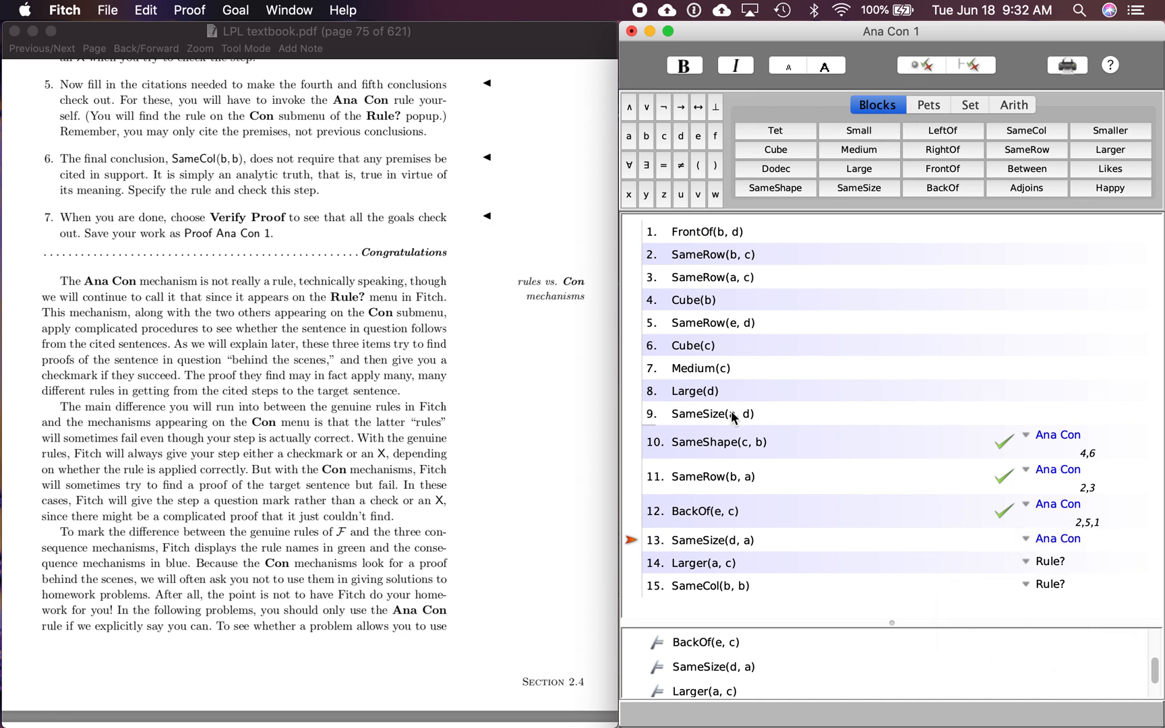
click(713, 414)
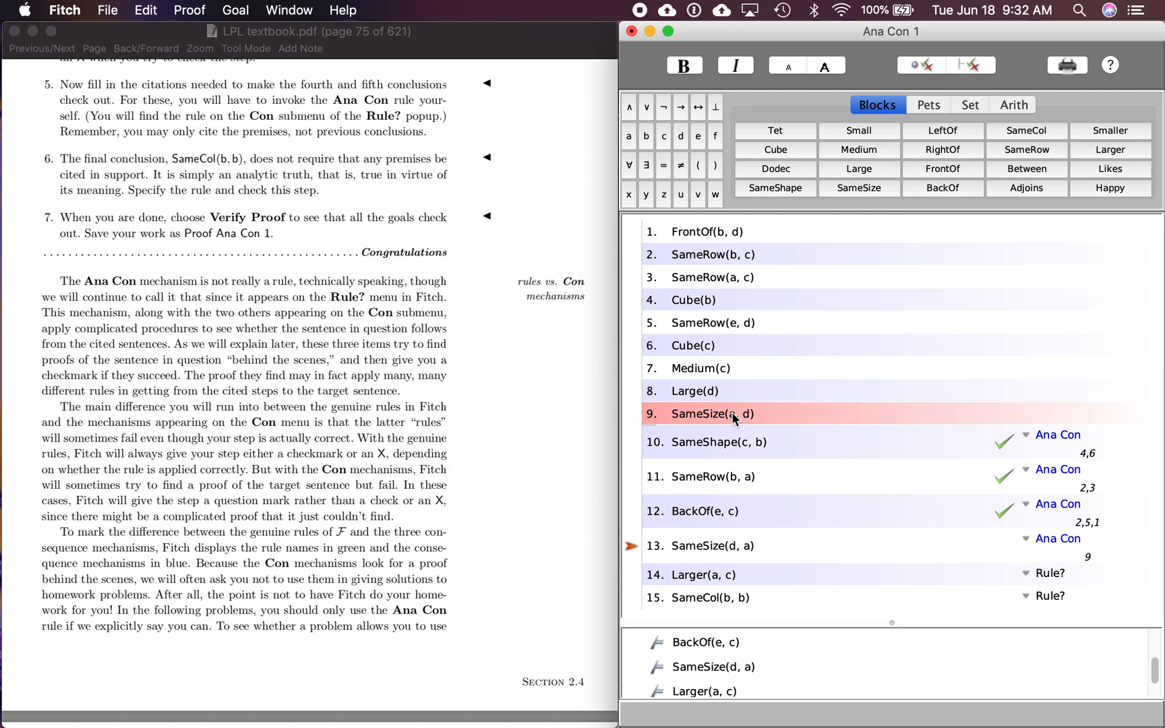
click(915, 65)
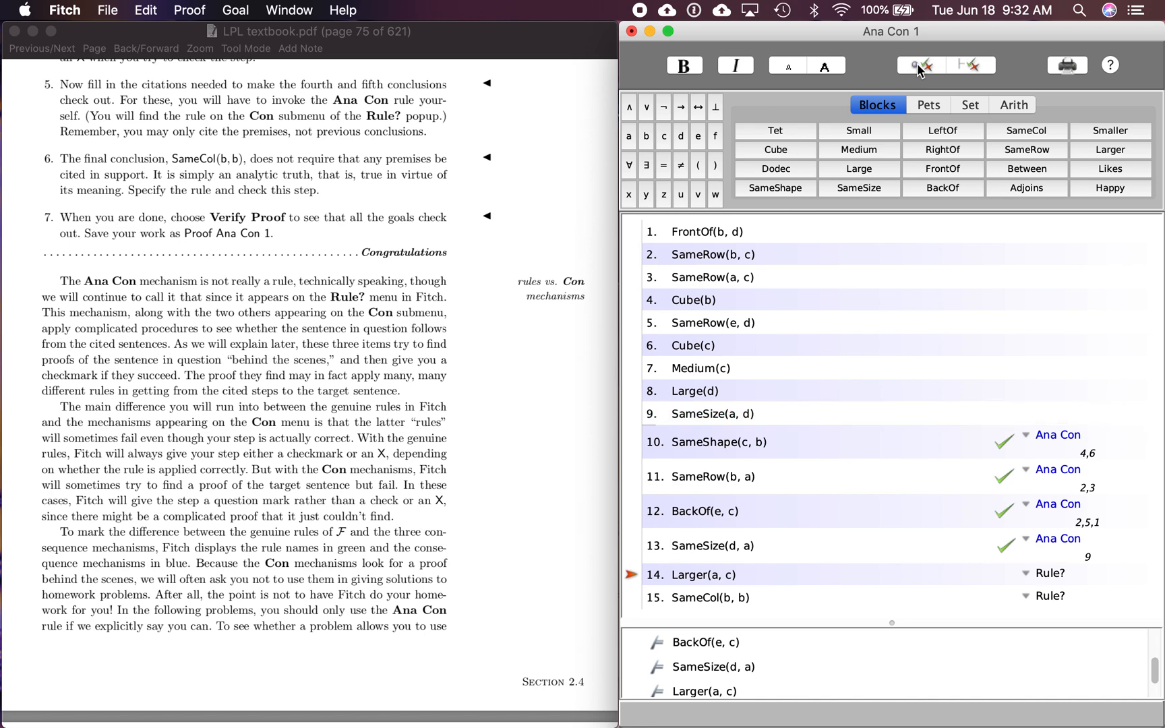
mouse_move(712, 478)
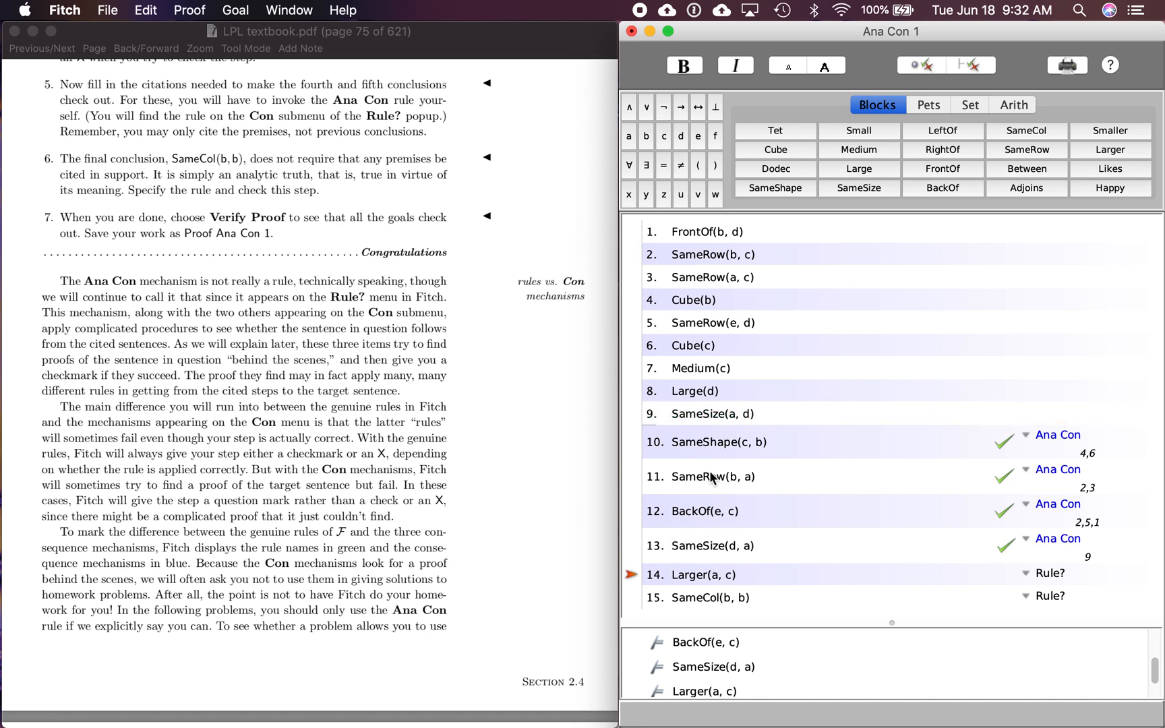
mouse_move(759, 575)
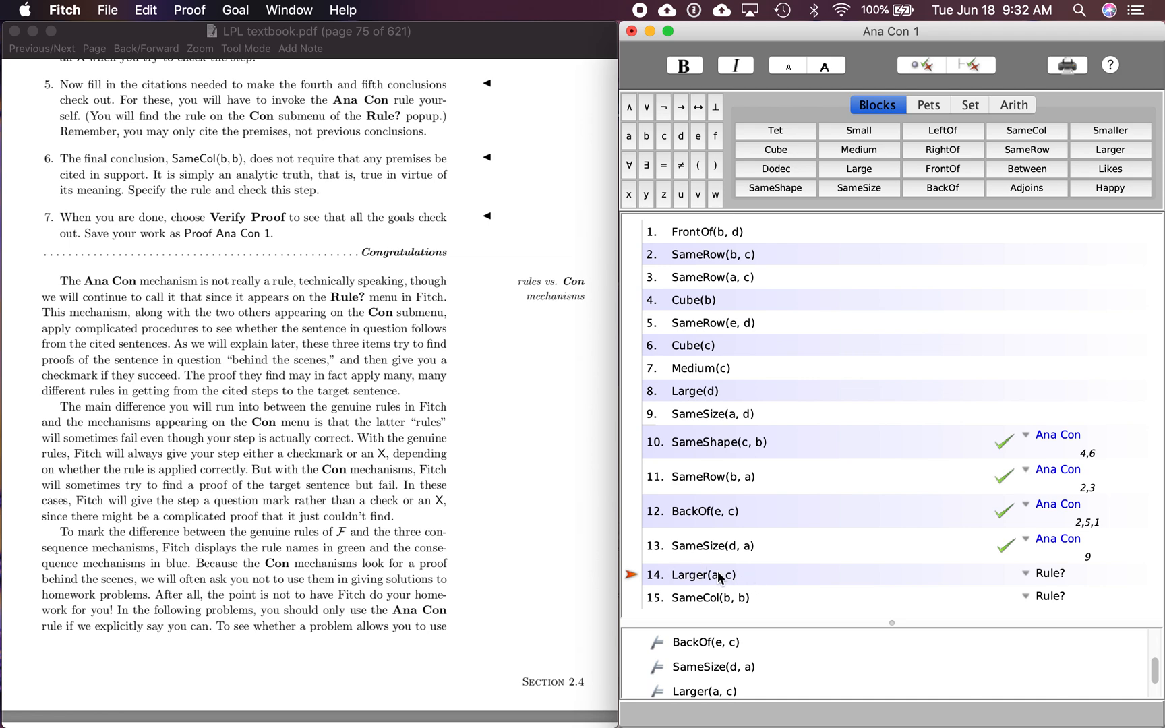
mouse_move(673, 581)
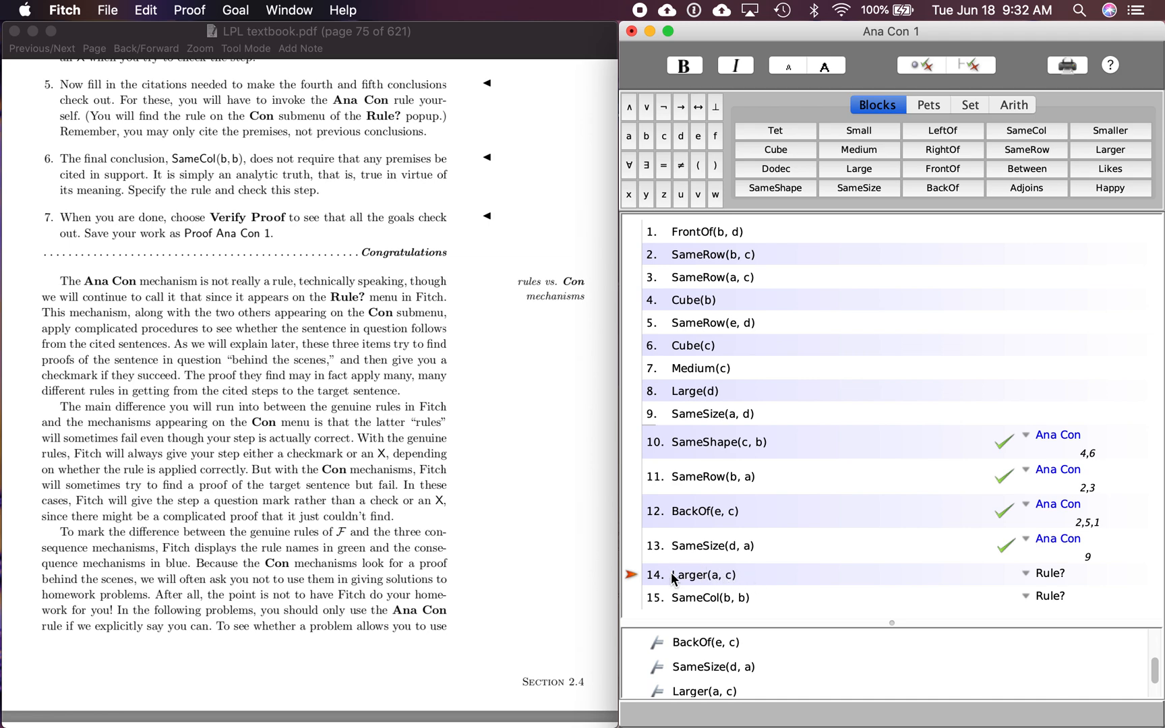
mouse_move(701, 581)
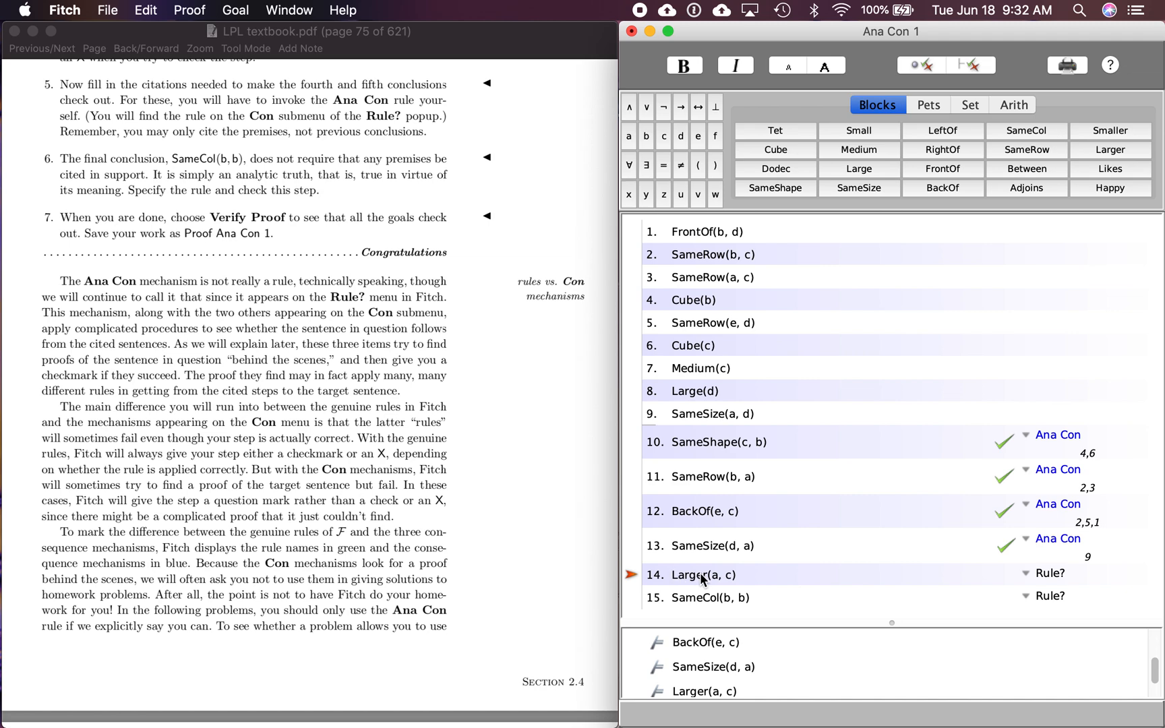
mouse_move(686, 376)
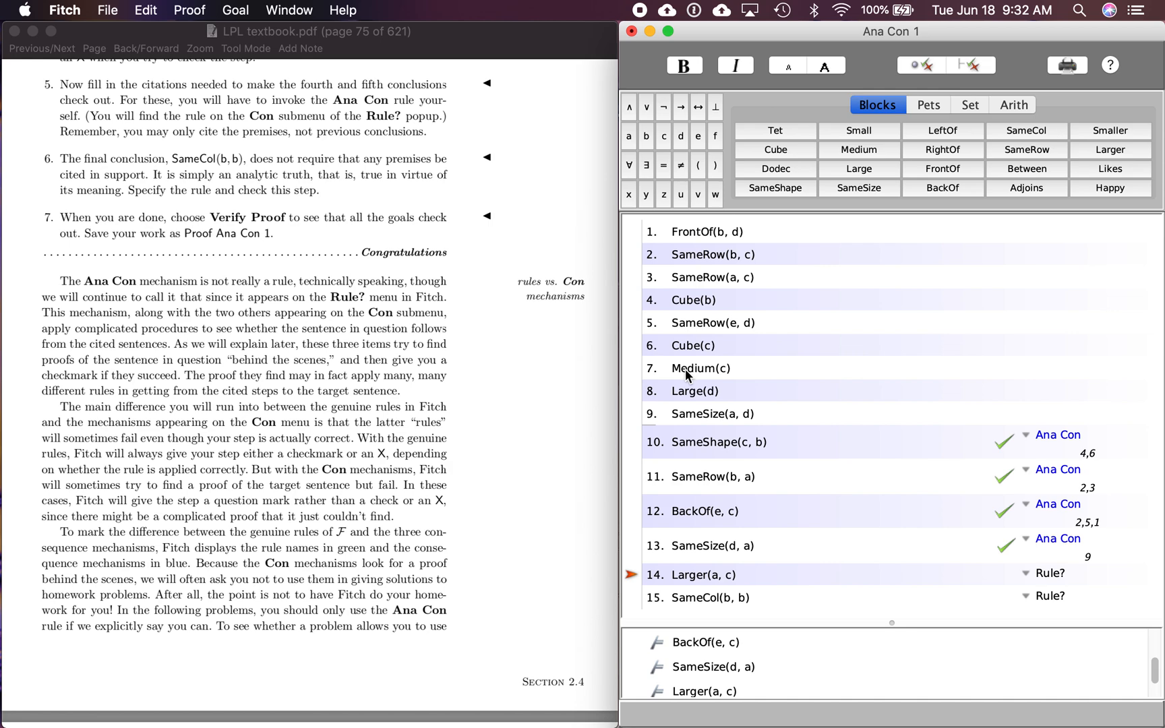
Cite Medium(c), Large(d) and SameSize(a, d) as support for Larger(a, c)
click(698, 368)
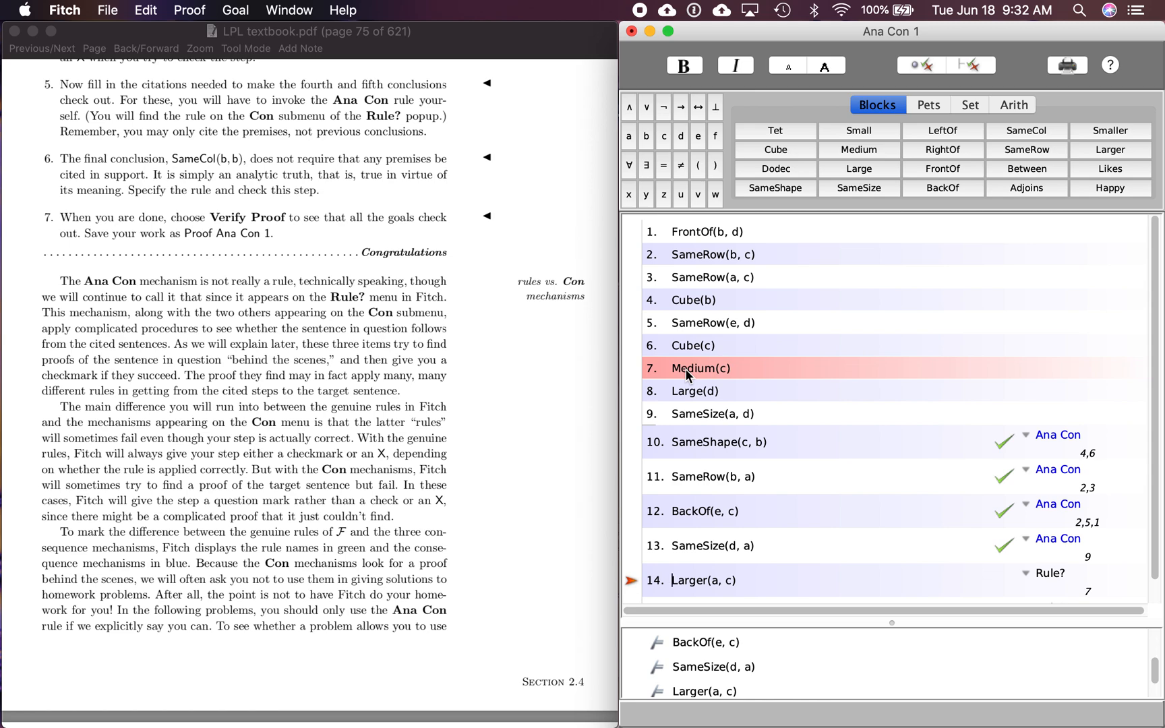
mouse_move(692, 393)
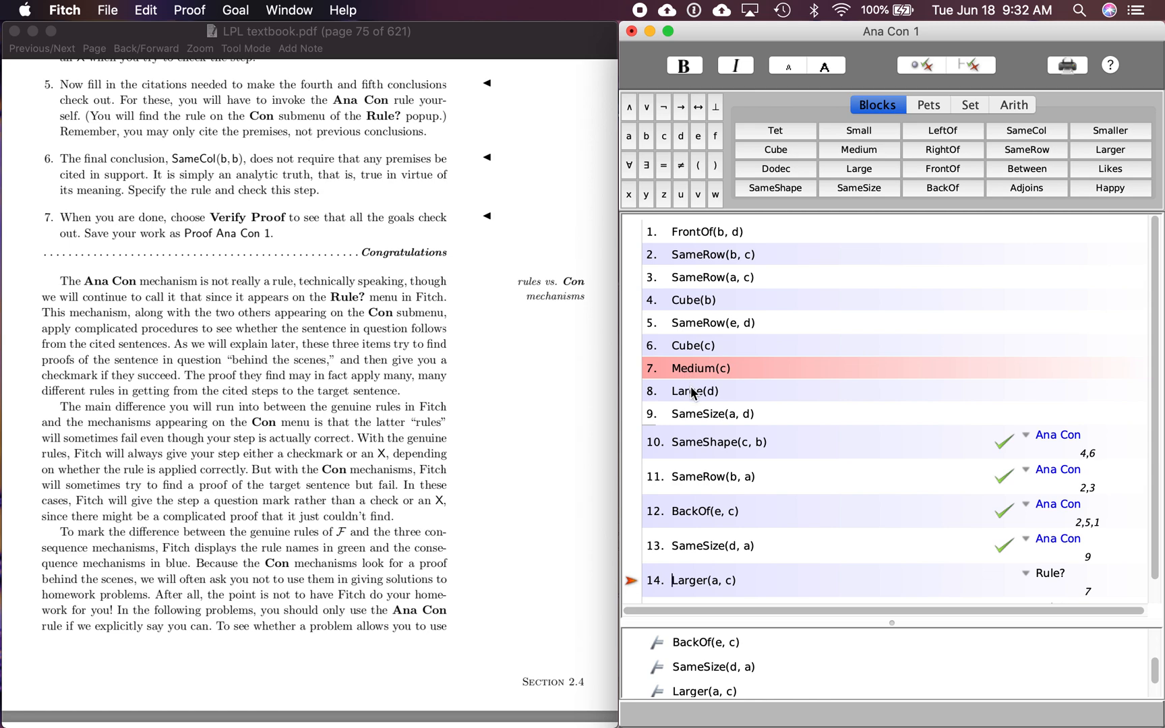
mouse_move(712, 417)
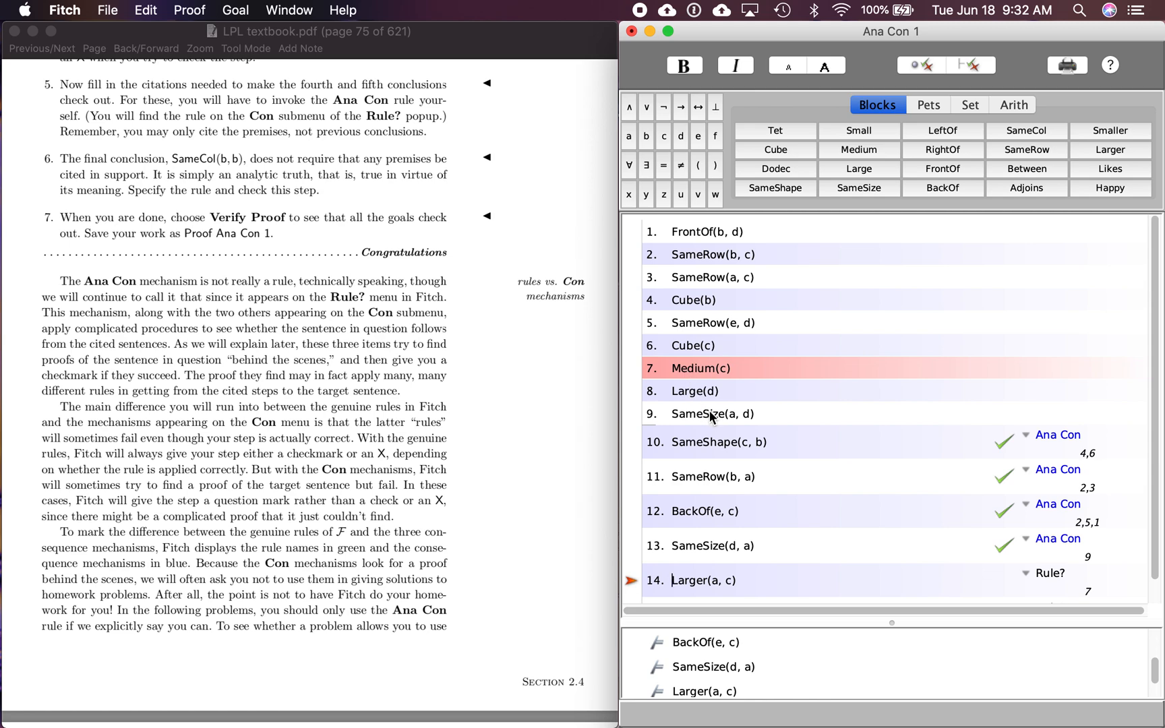
mouse_move(695, 399)
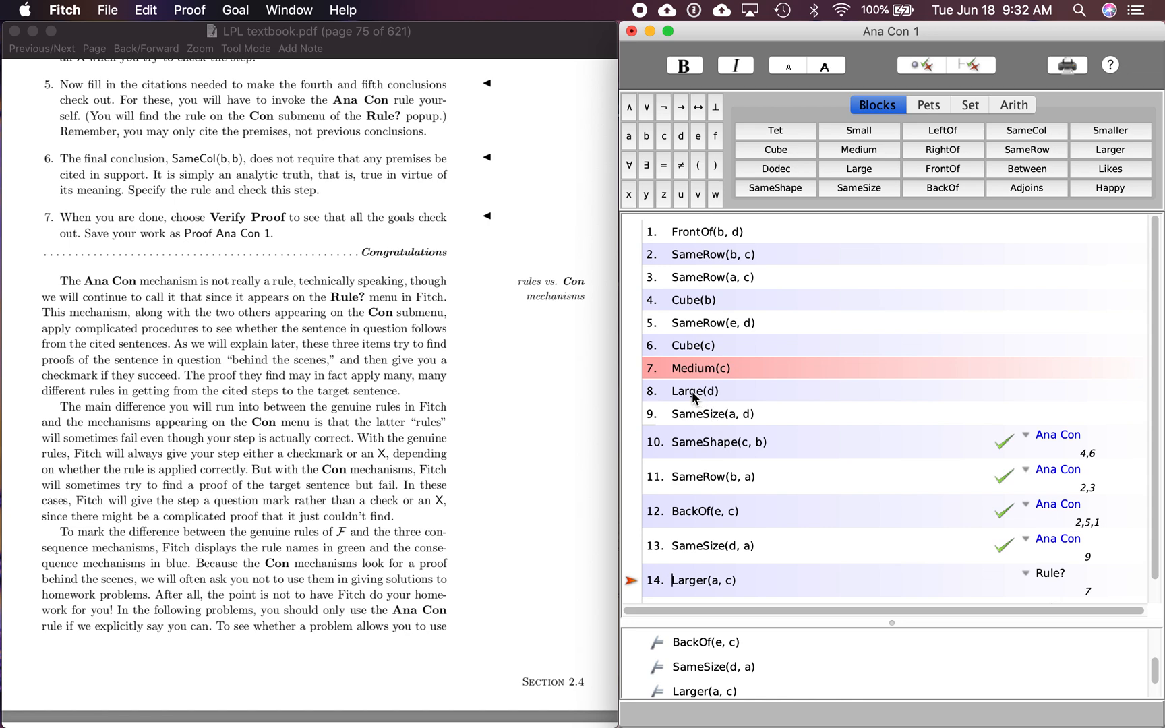
click(693, 391)
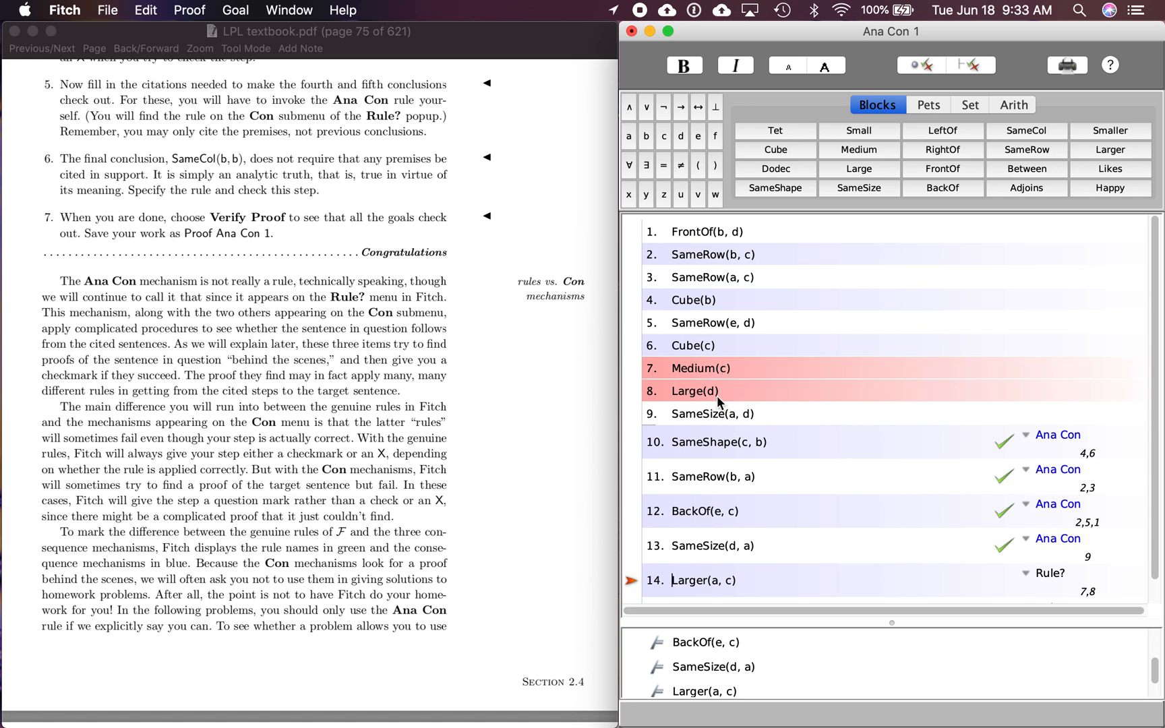
click(717, 414)
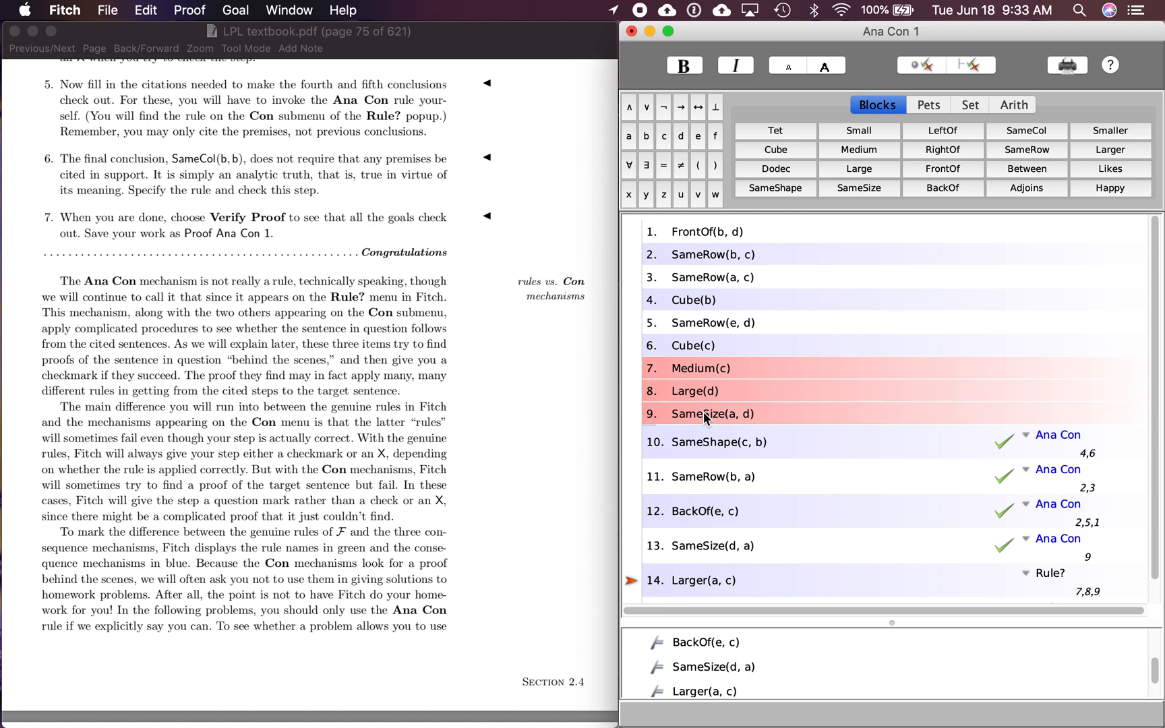
mouse_move(704, 395)
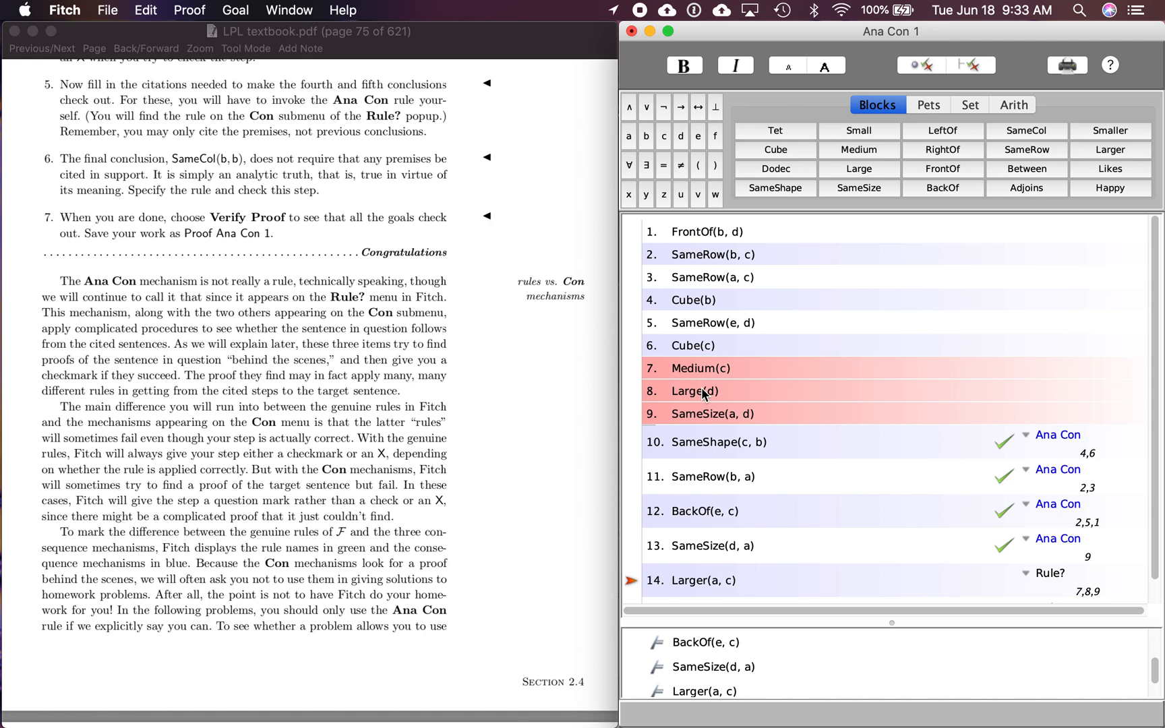
mouse_move(748, 421)
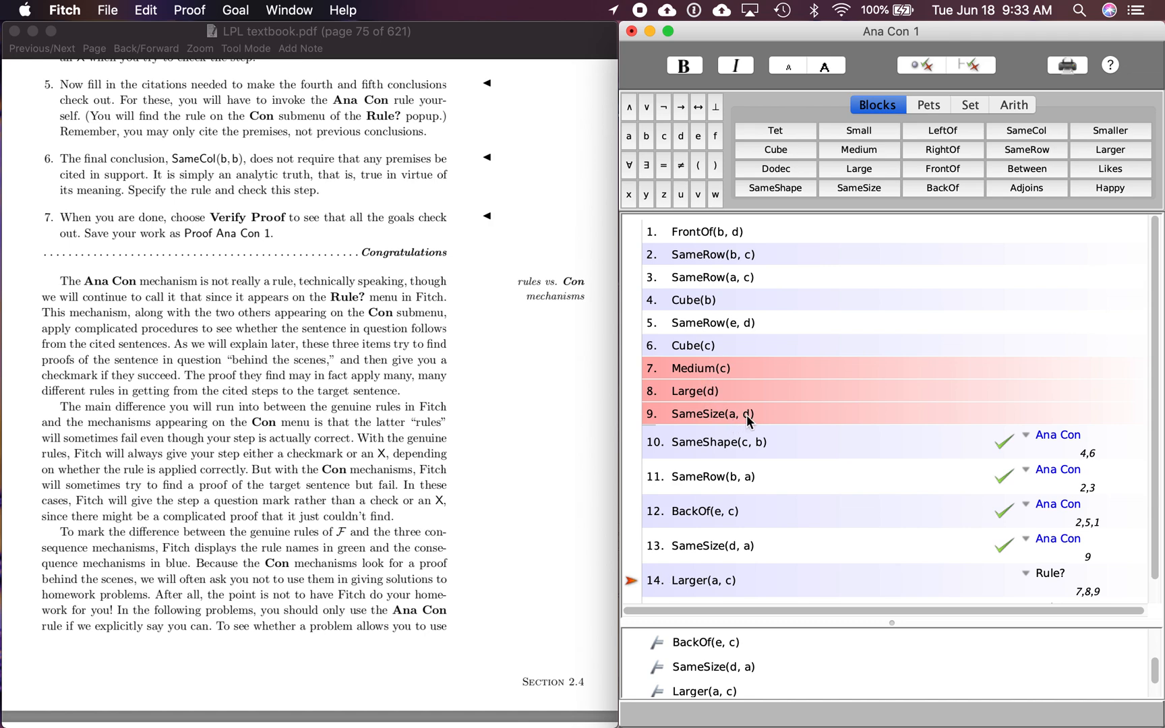
mouse_move(736, 417)
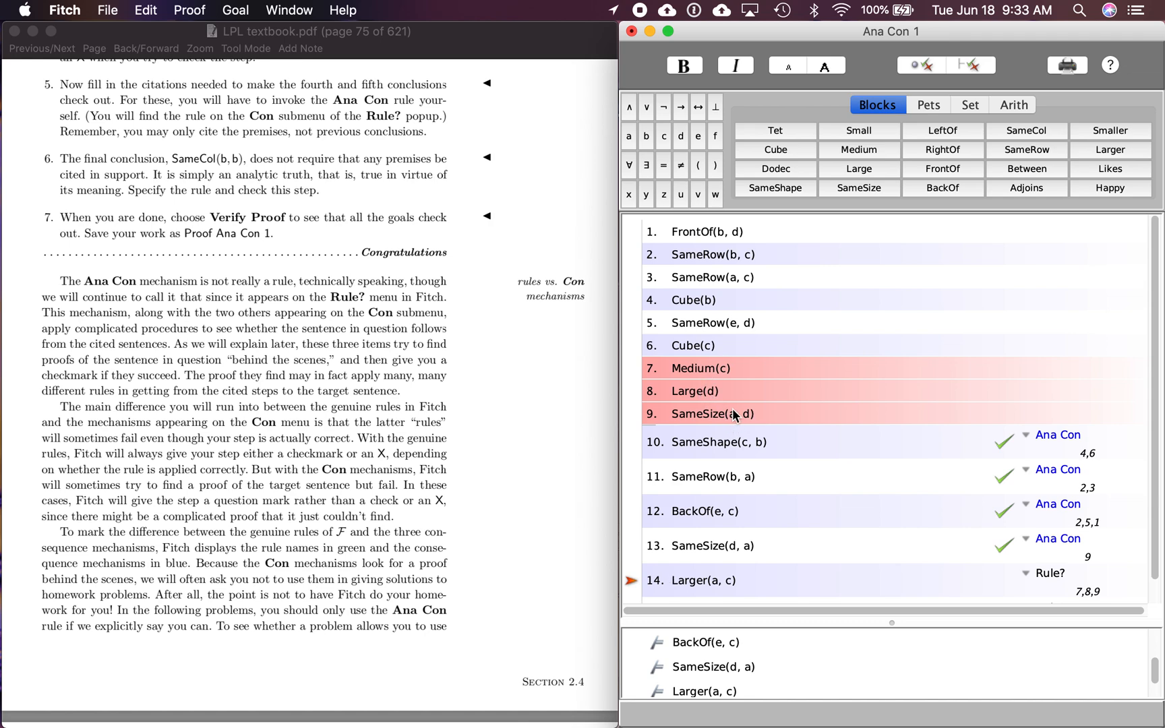
mouse_move(721, 392)
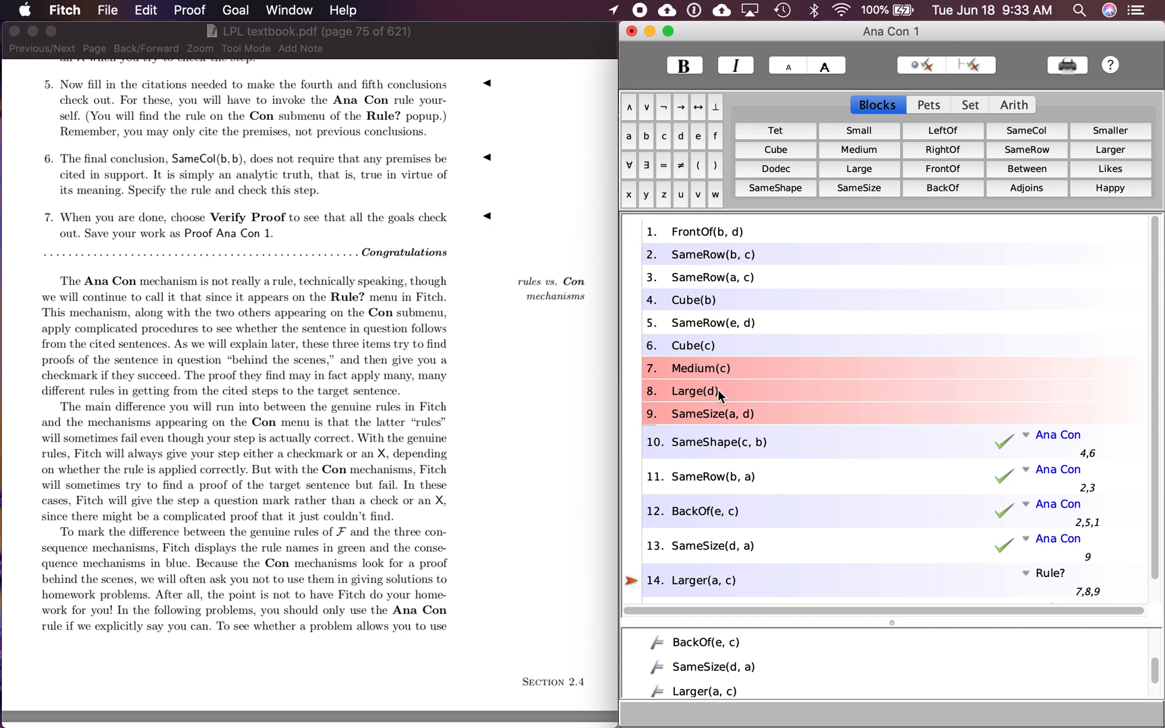
mouse_move(749, 423)
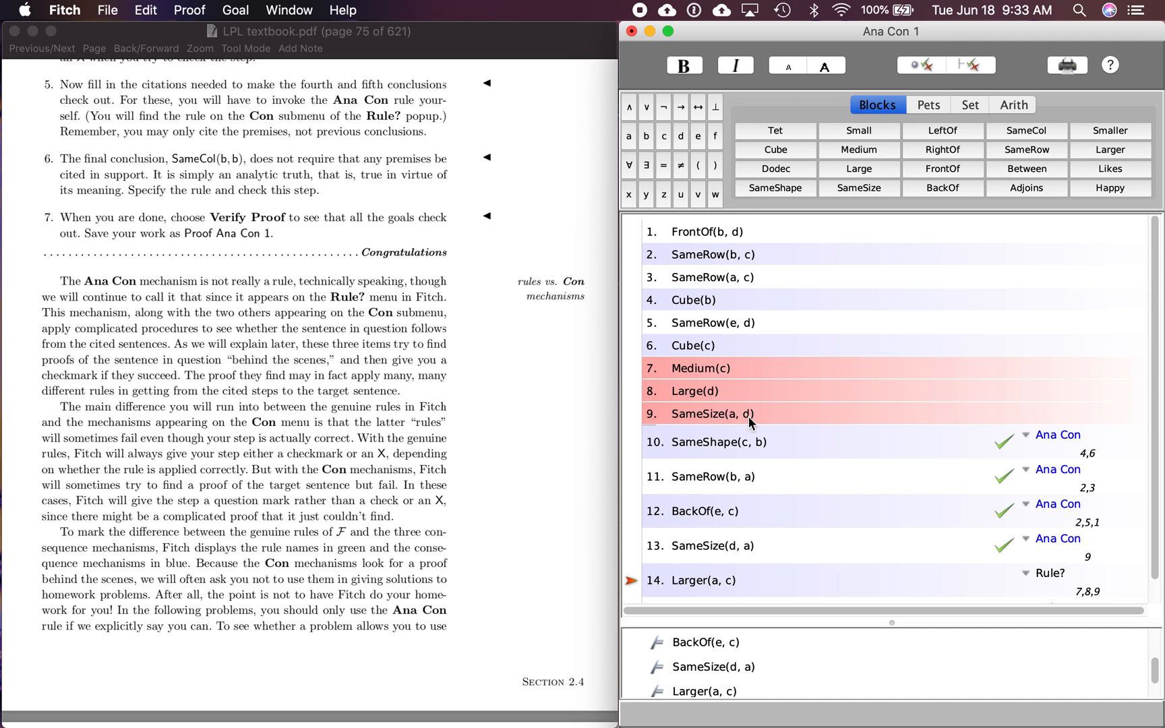
mouse_move(713, 402)
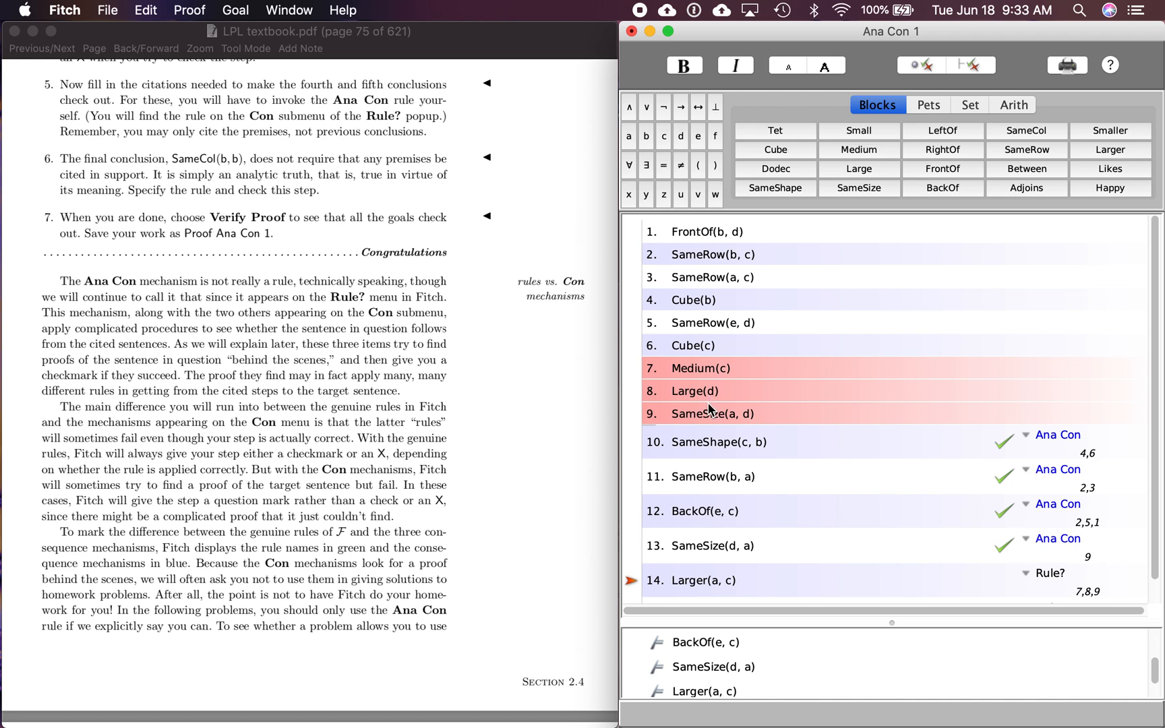
mouse_move(711, 363)
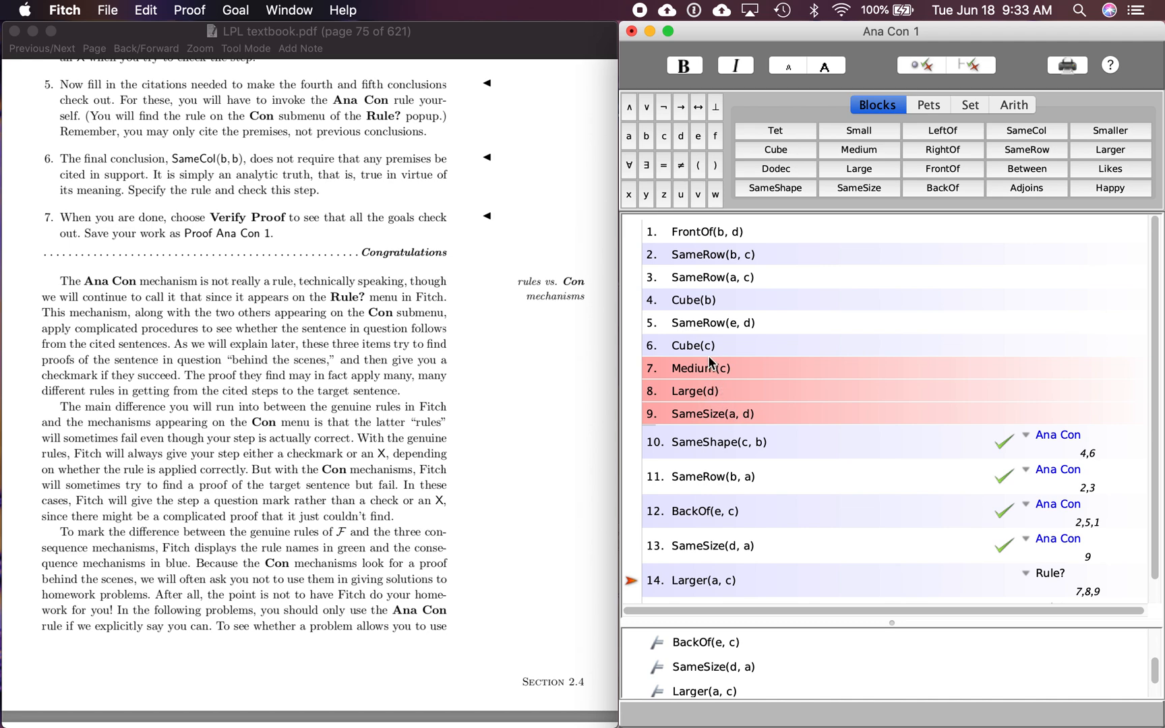
mouse_move(739, 593)
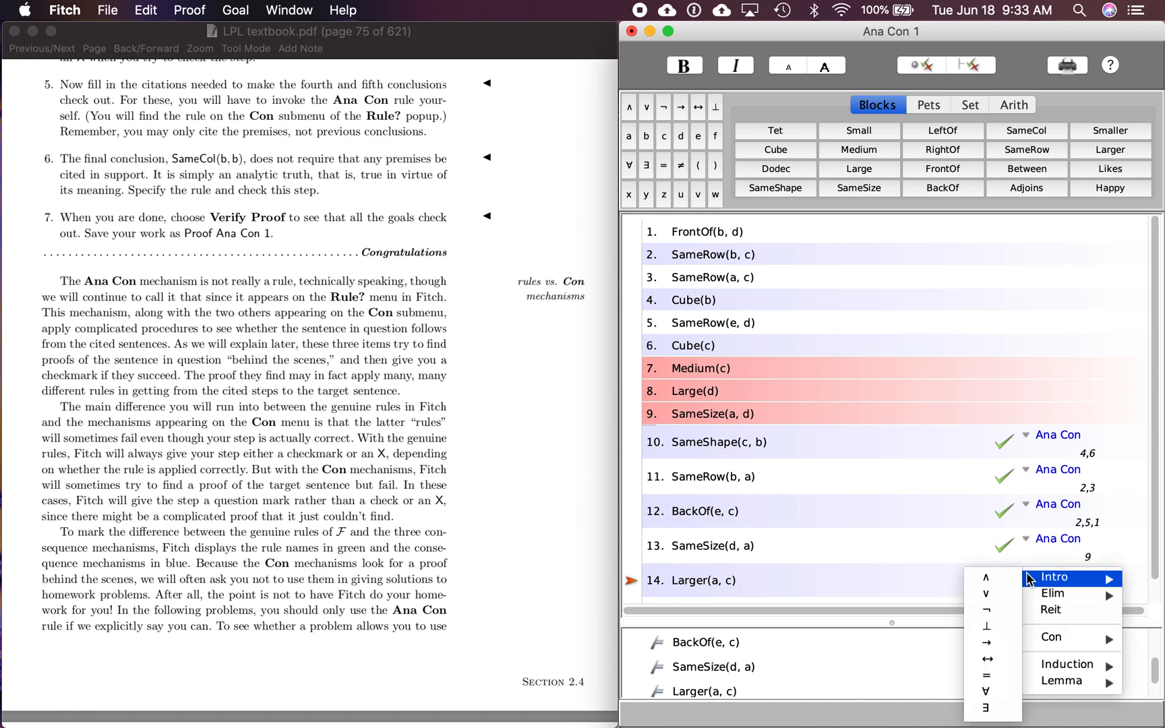
mouse_move(1051, 637)
text(SameCol(b, b))
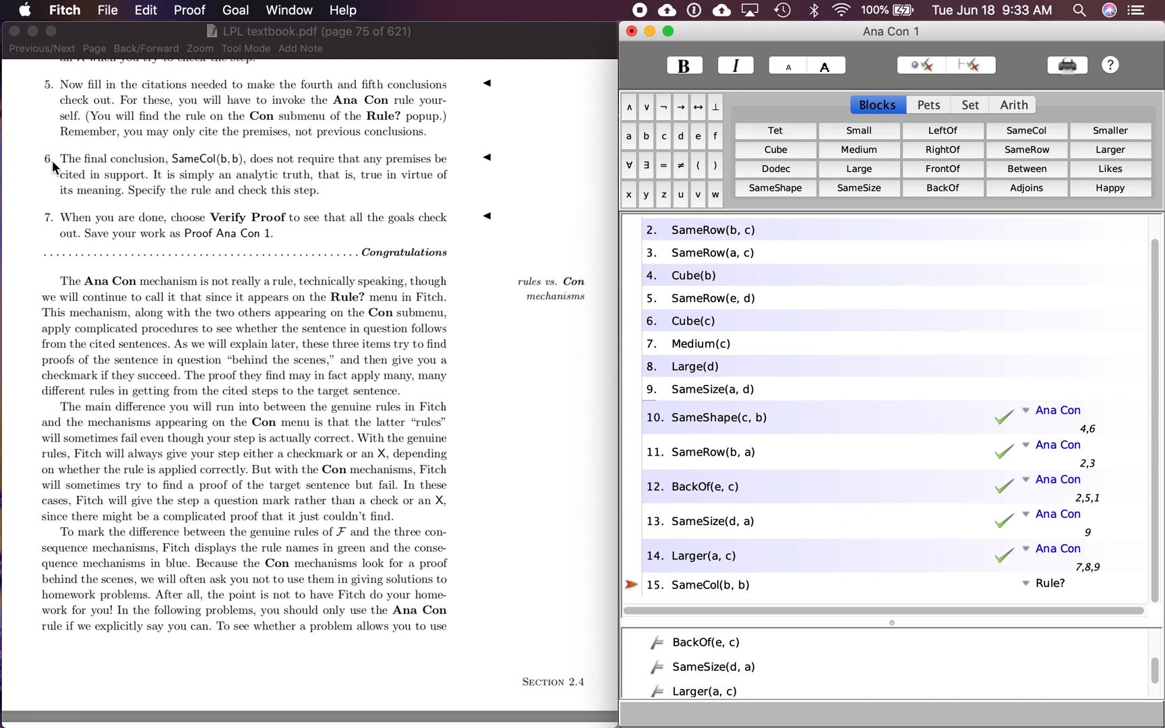
mouse_move(53, 169)
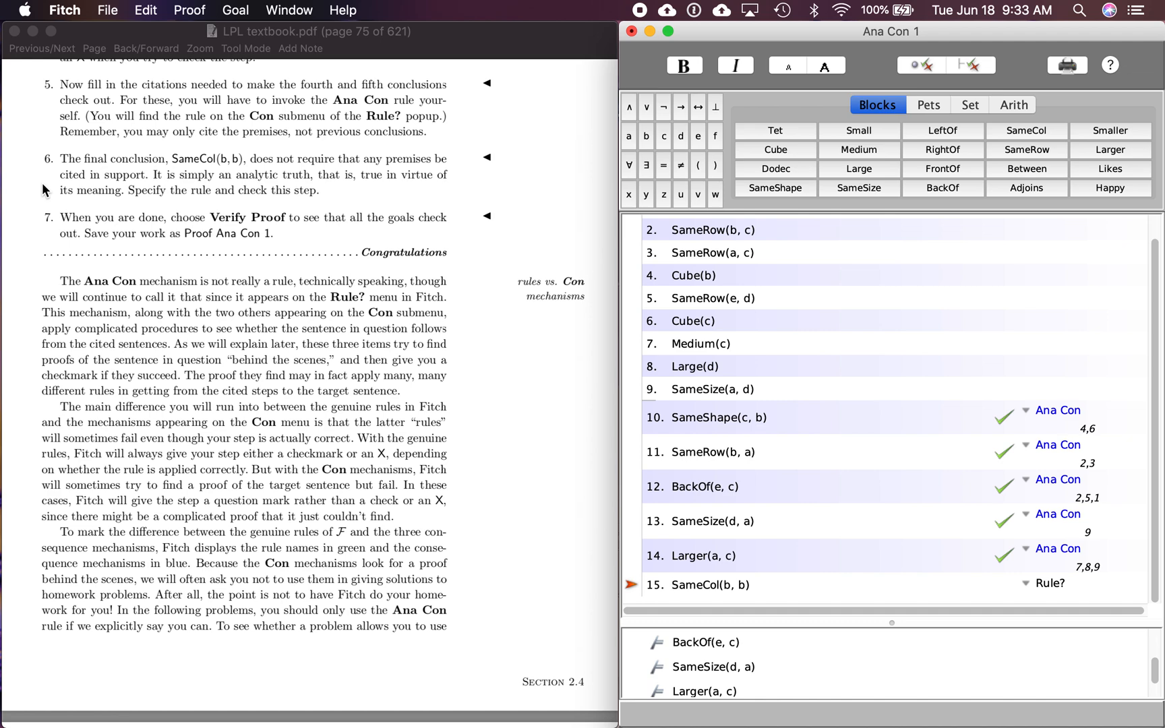
mouse_move(727, 584)
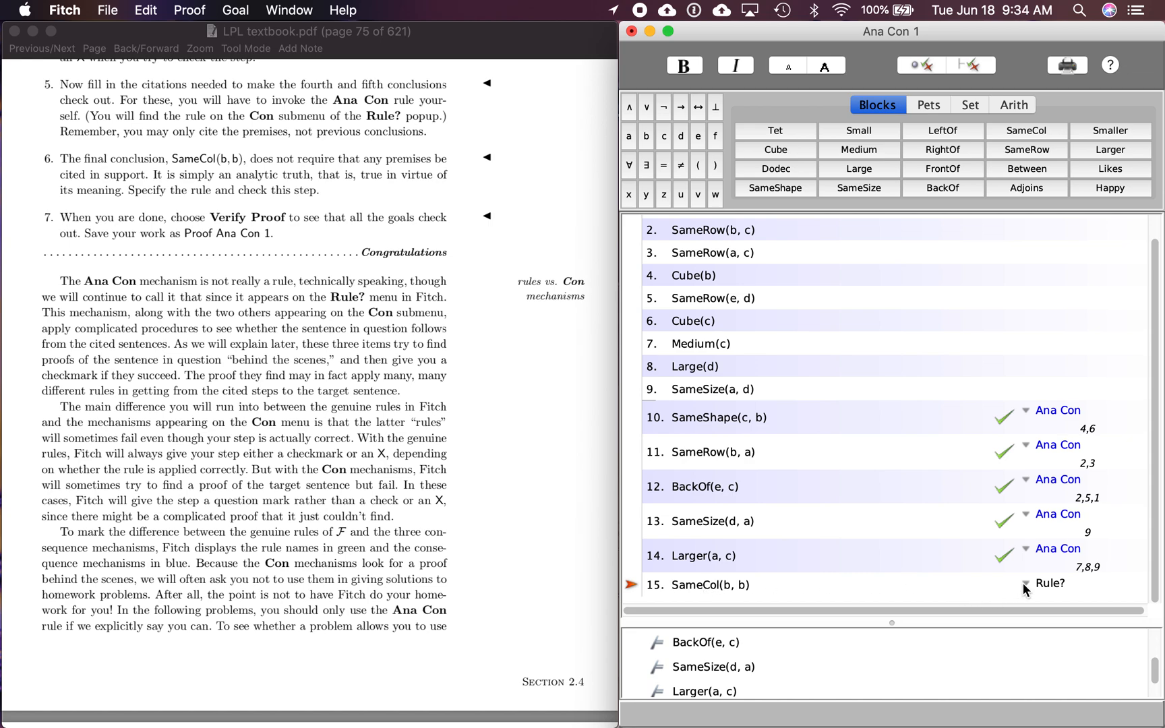
Justify SameCol(b, b) by Ana Con with no citations and verify the whole proof
click(1049, 584)
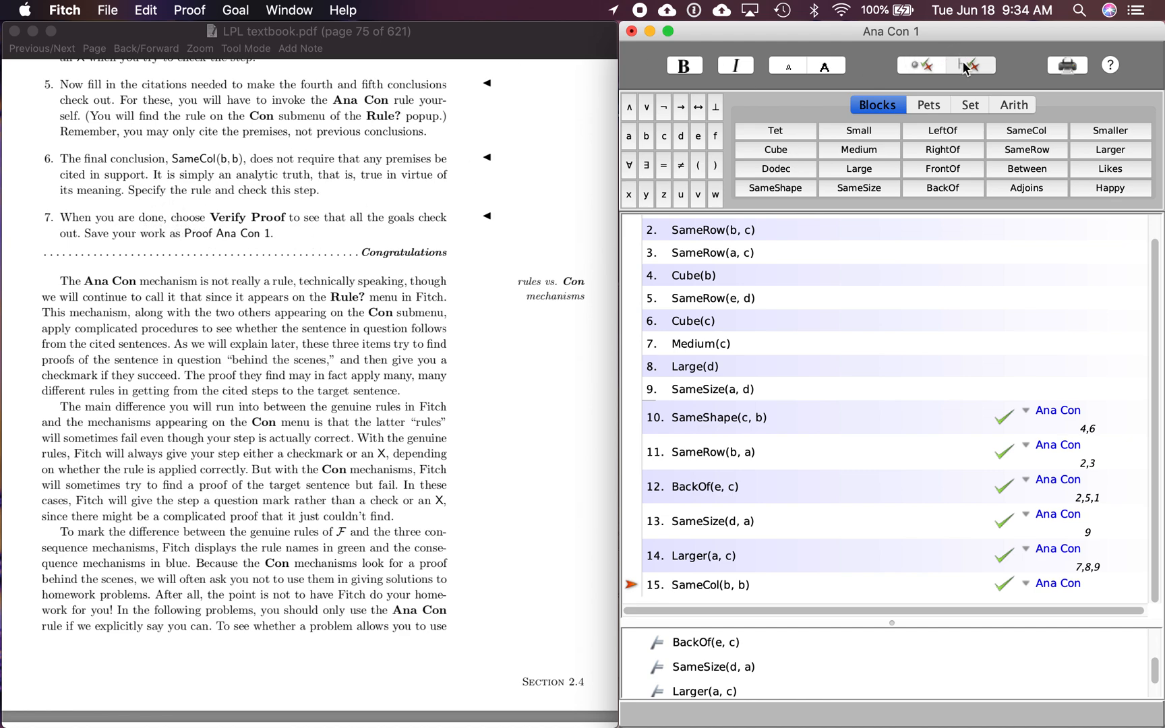
click(972, 66)
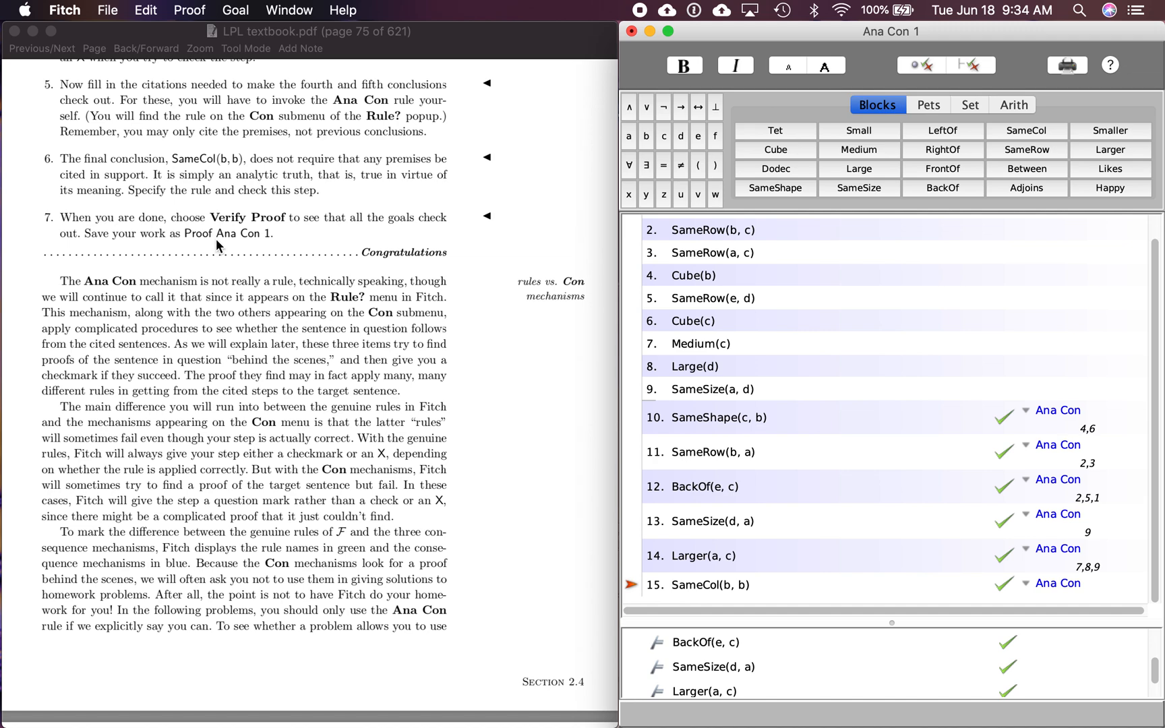
mouse_move(509, 375)
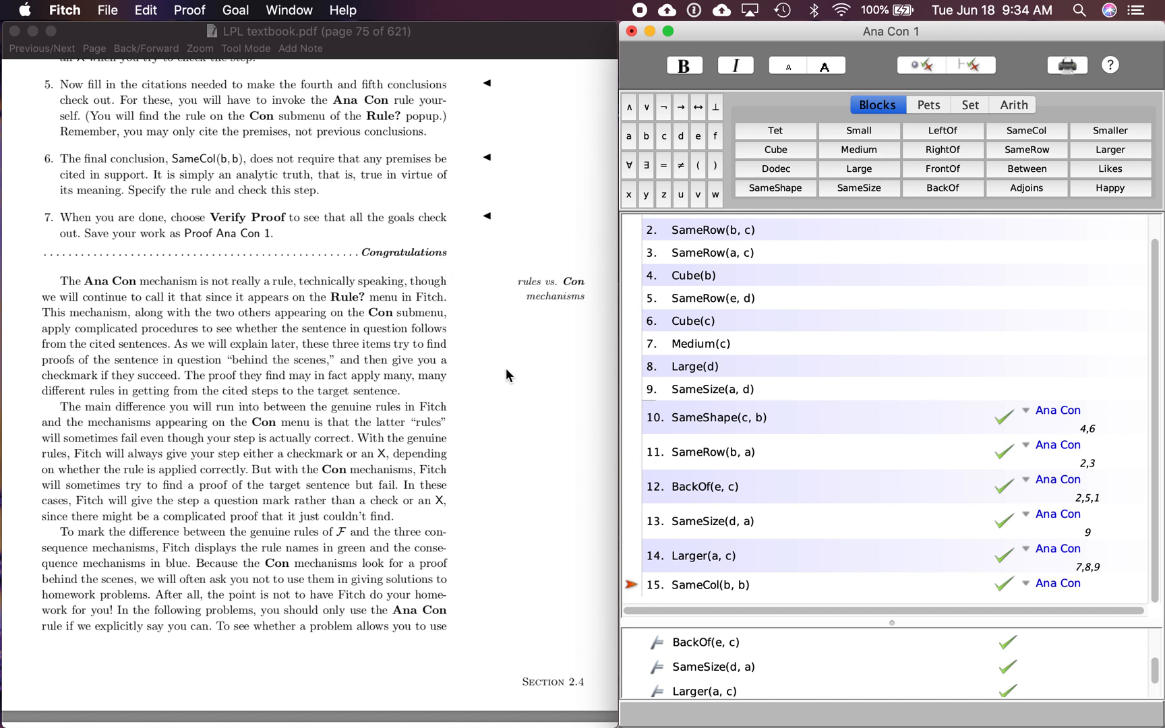